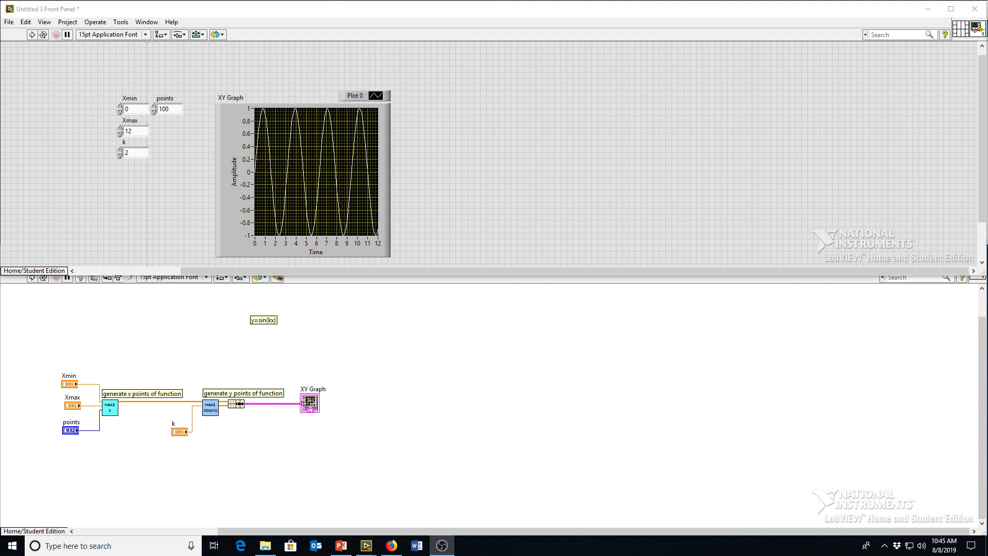
pyautogui.moveTo(129, 410)
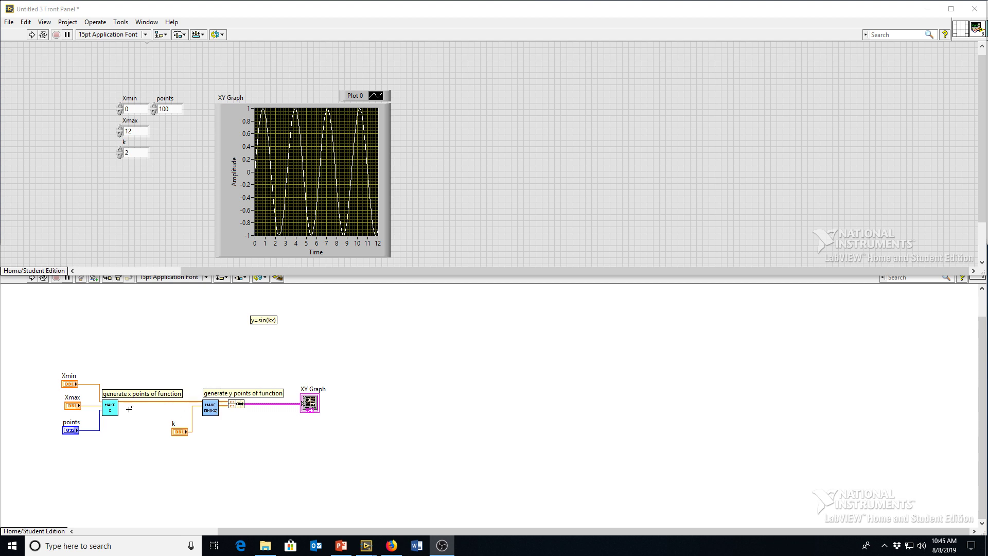
pyautogui.moveTo(257, 410)
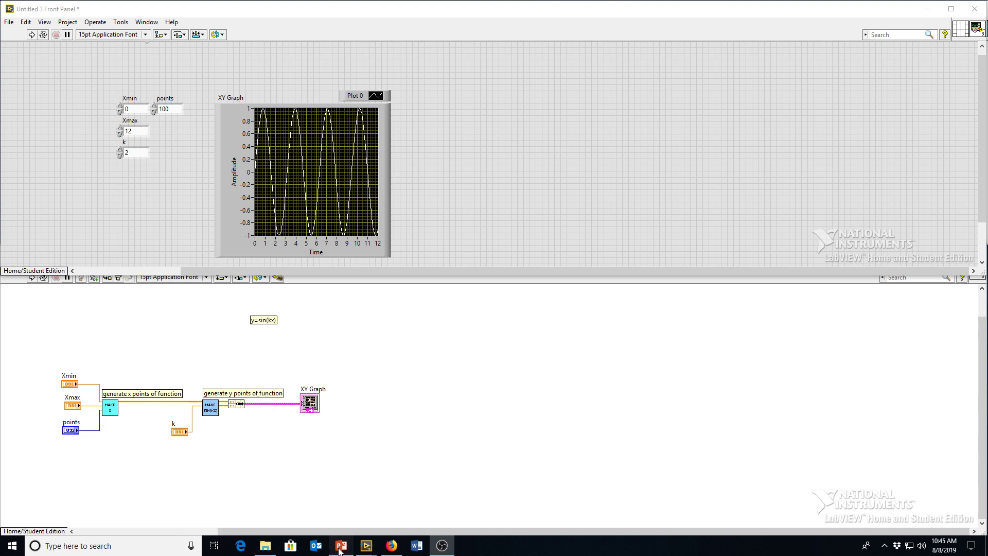
# Bring up the PowerPoint slide with the wave equation y = A sin[2π(kx − ft + φ)]
pyautogui.click(341, 545)
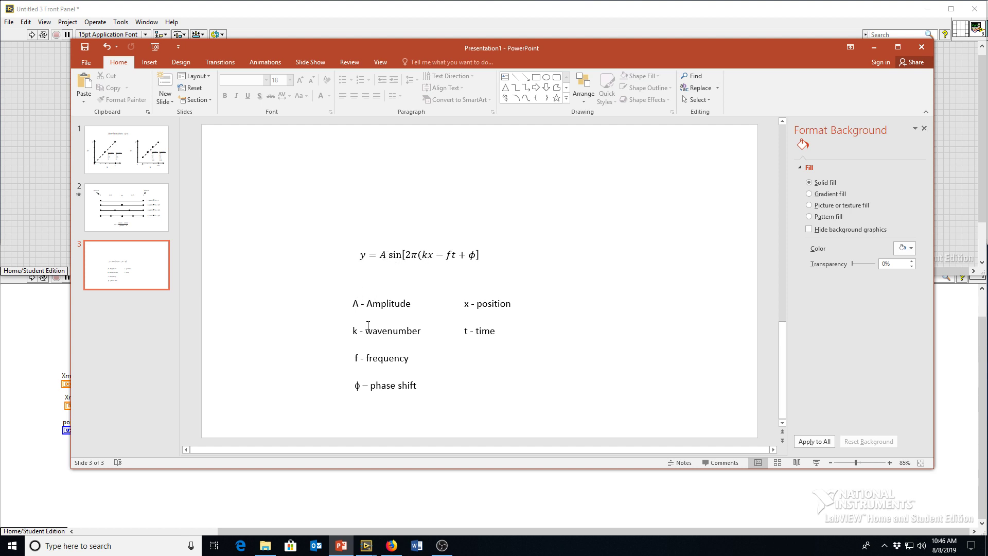
pyautogui.moveTo(412, 333)
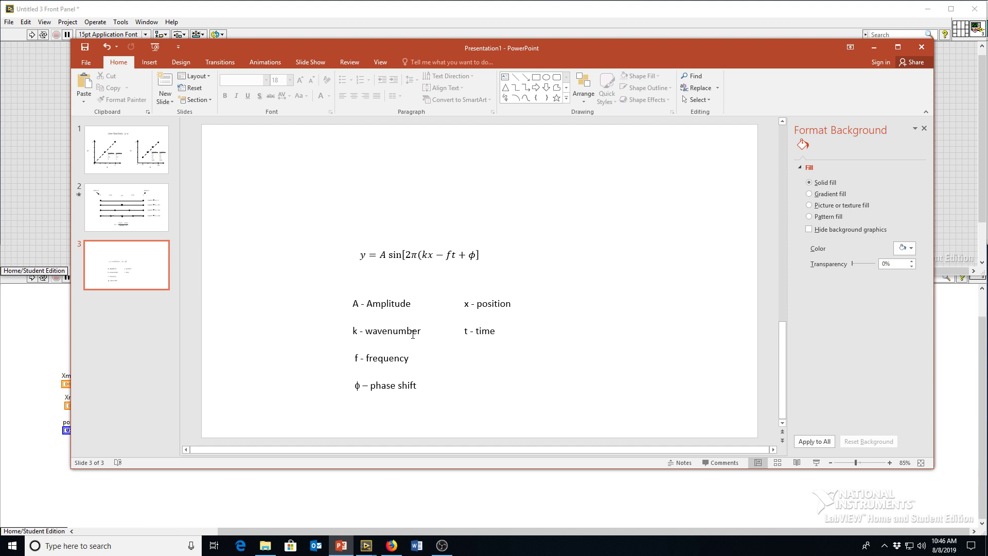
pyautogui.moveTo(410, 352)
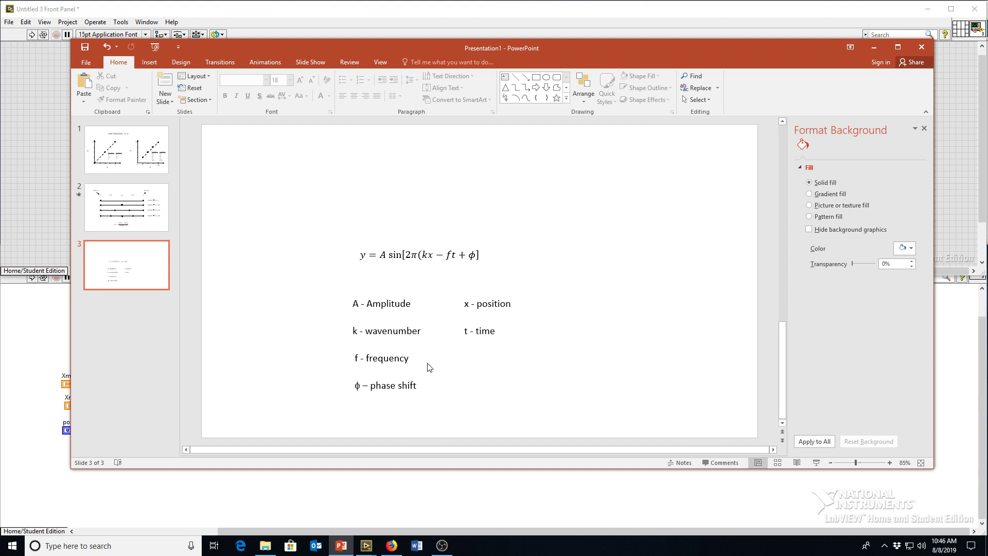
pyautogui.moveTo(485, 330)
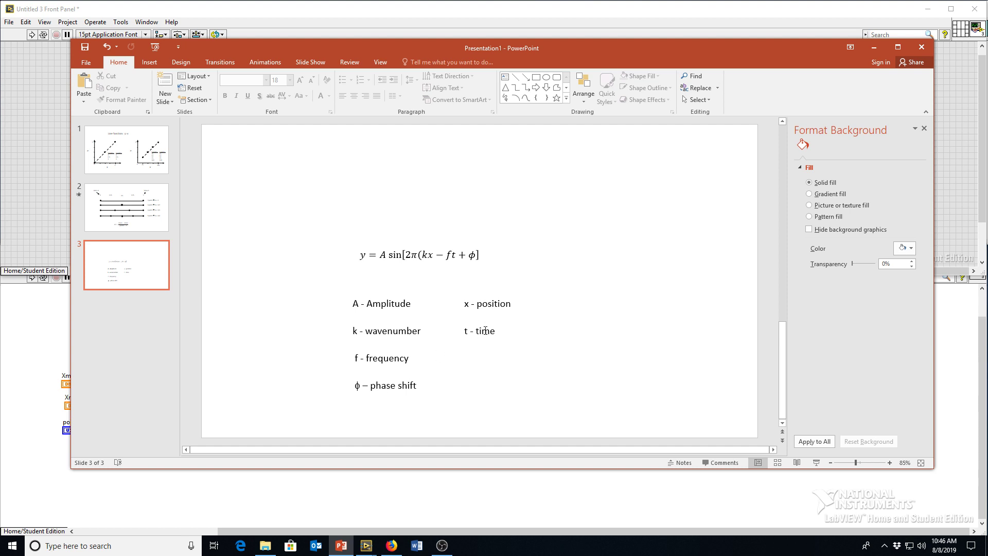
pyautogui.moveTo(431, 287)
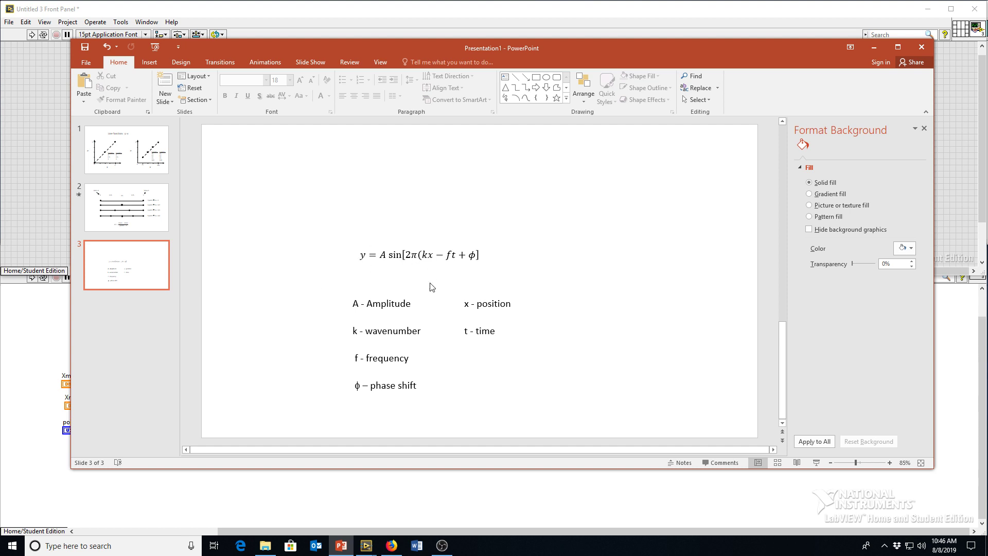
pyautogui.moveTo(445, 334)
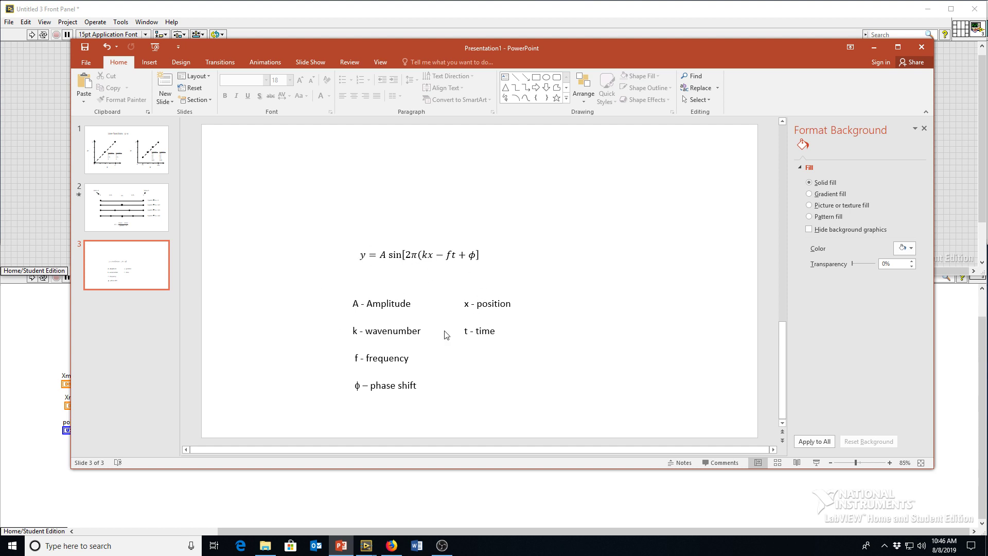
pyautogui.moveTo(351, 421)
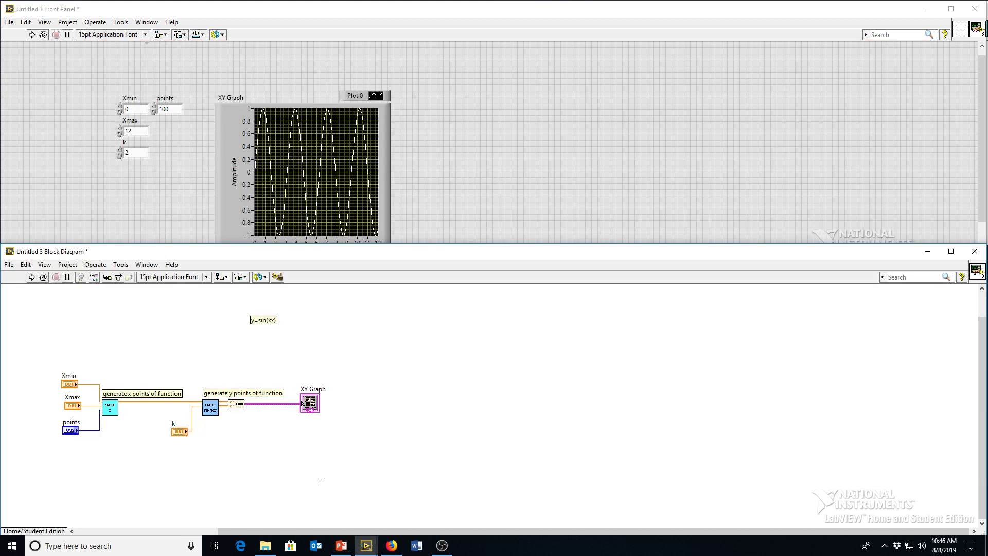
pyautogui.moveTo(248, 435)
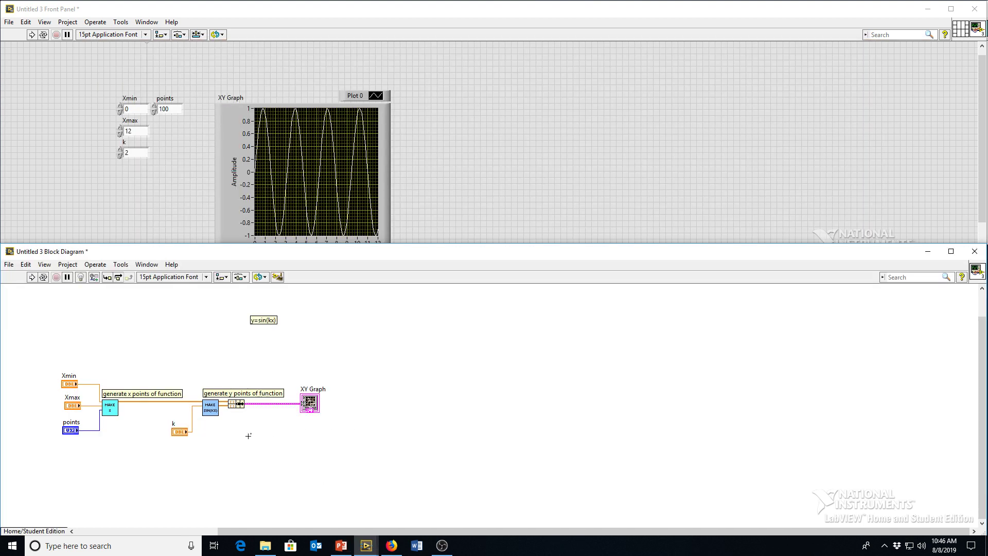
# Go into the makesinfunction subVI's block diagram and select its loop for enlarging
pyautogui.doubleClick(209, 407)
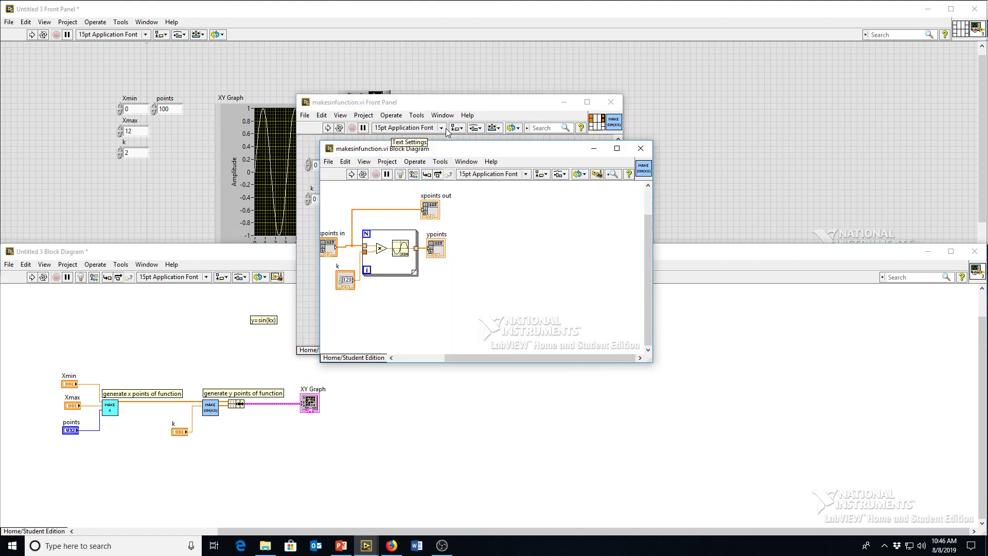
pyautogui.moveTo(321, 317)
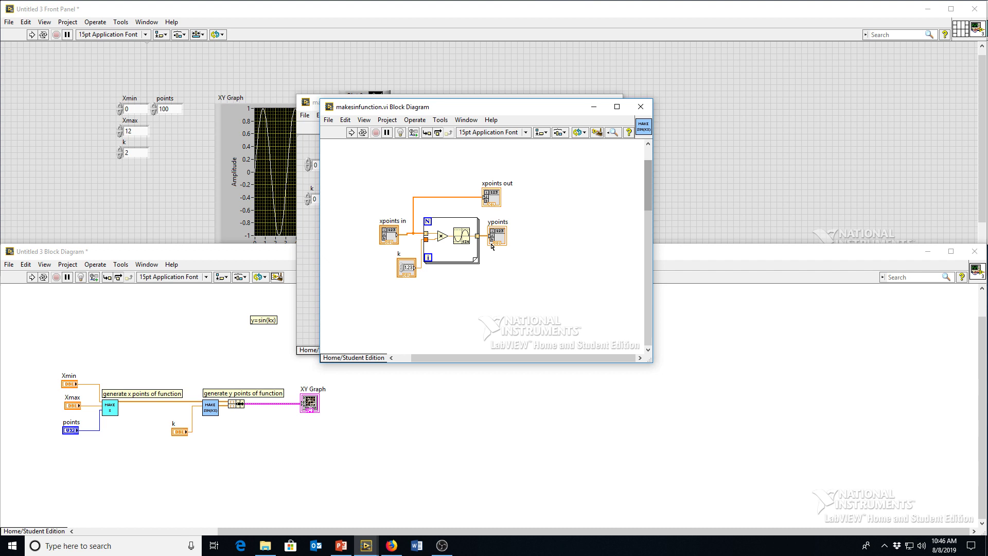
pyautogui.moveTo(412, 412)
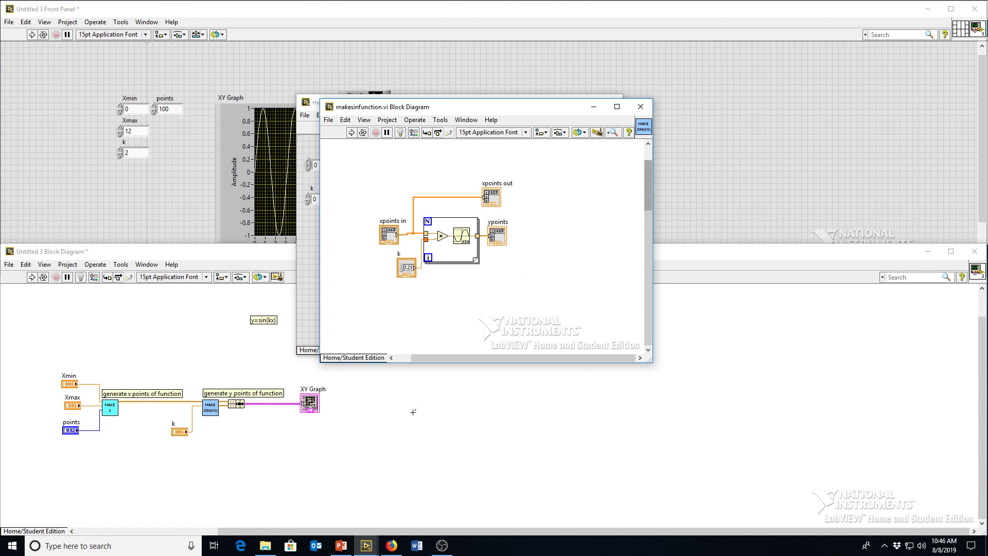
pyautogui.click(450, 237)
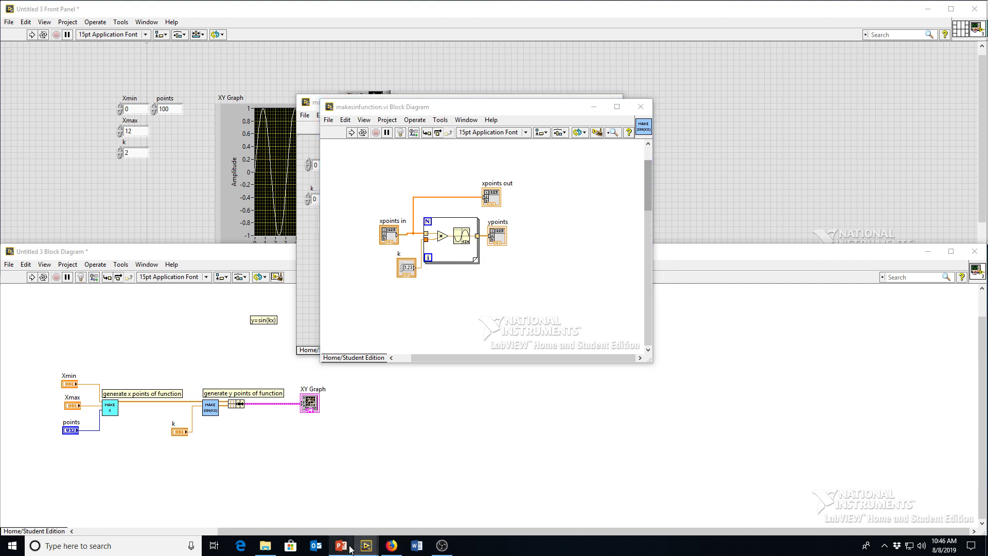
pyautogui.click(341, 545)
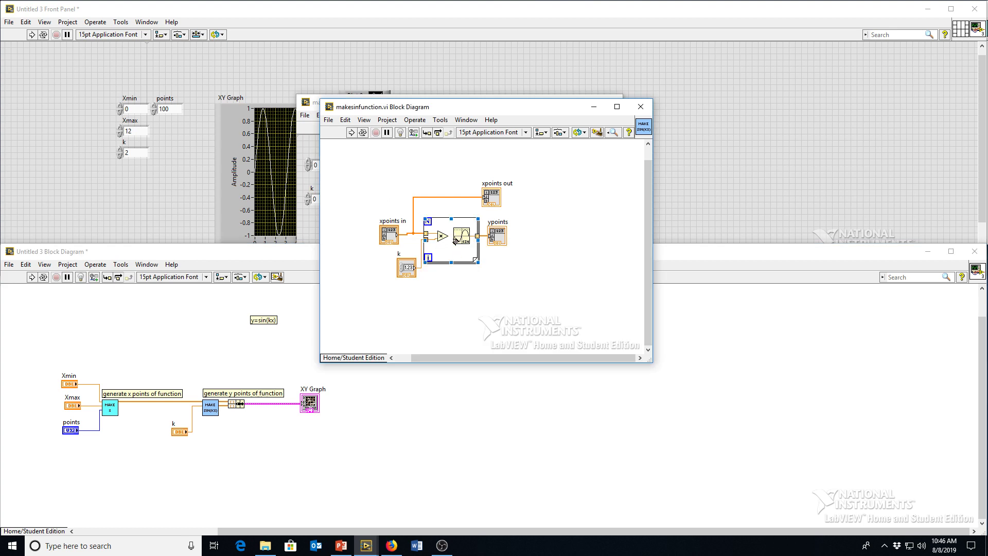
pyautogui.moveTo(494, 263)
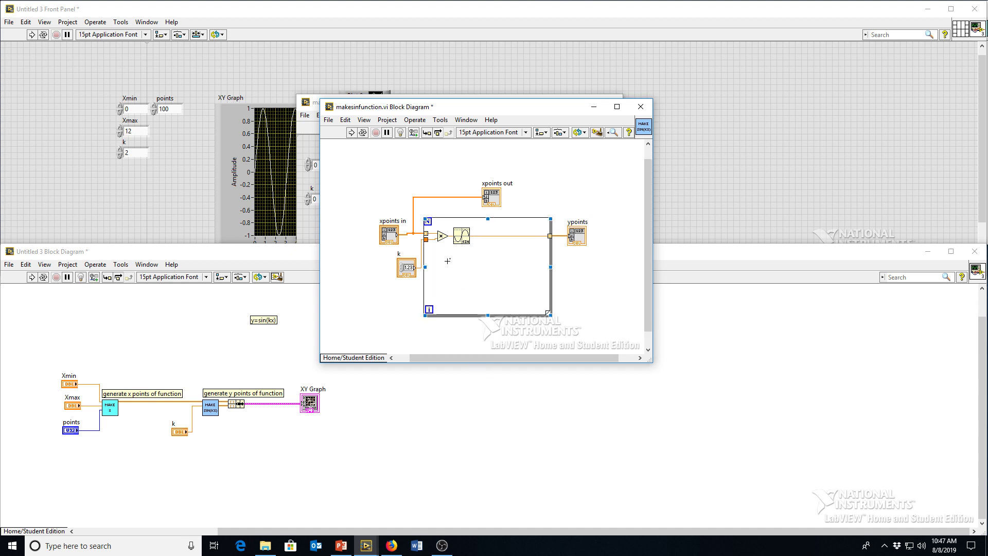
# Remove the old multiply/Sine code from the loop and add f, phi, t and A controls below k
pyautogui.click(491, 197)
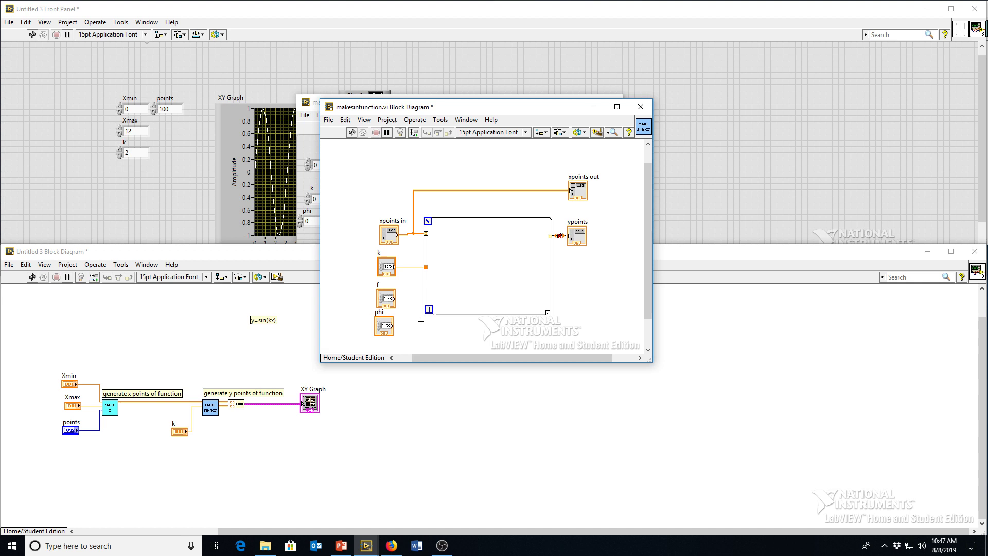
pyautogui.scroll(3)
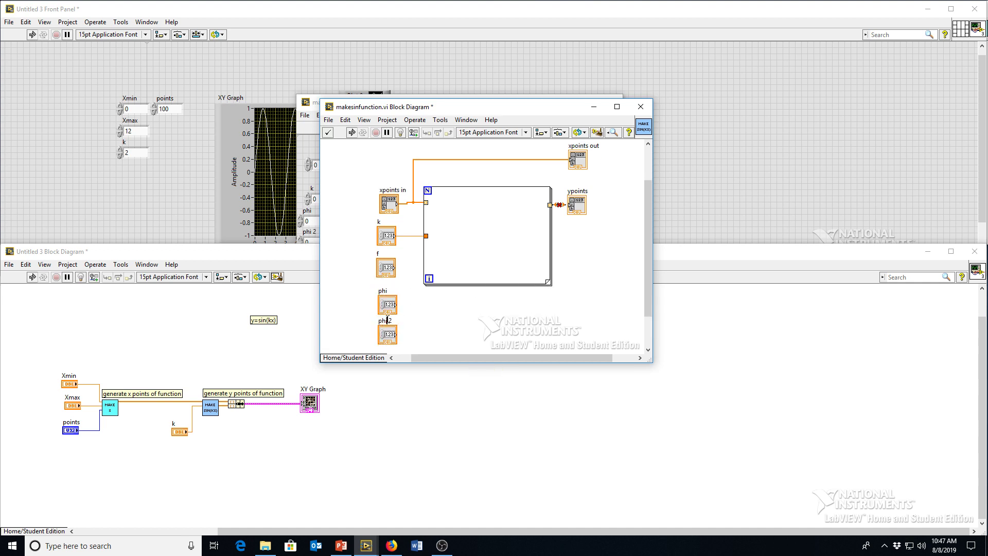
pyautogui.scroll(3)
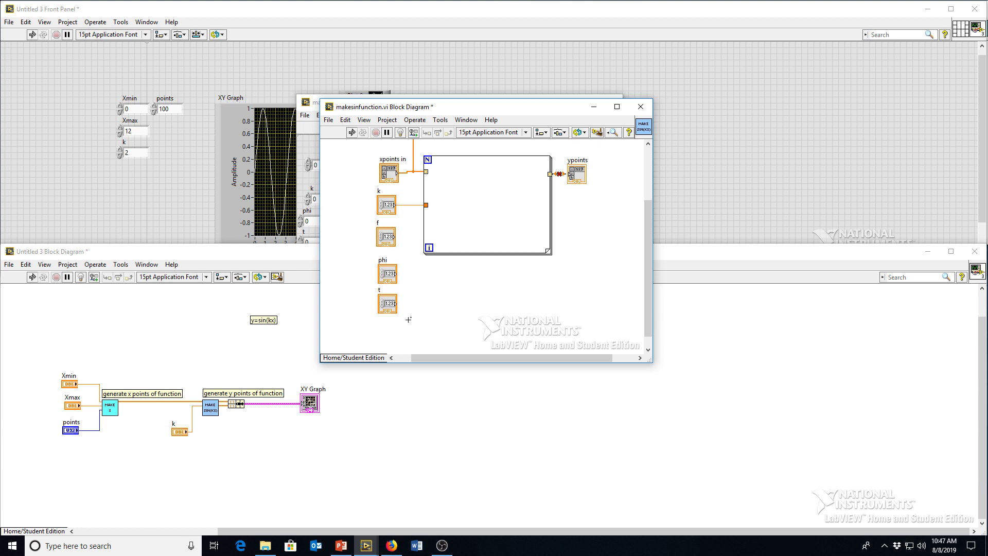
pyautogui.click(388, 332)
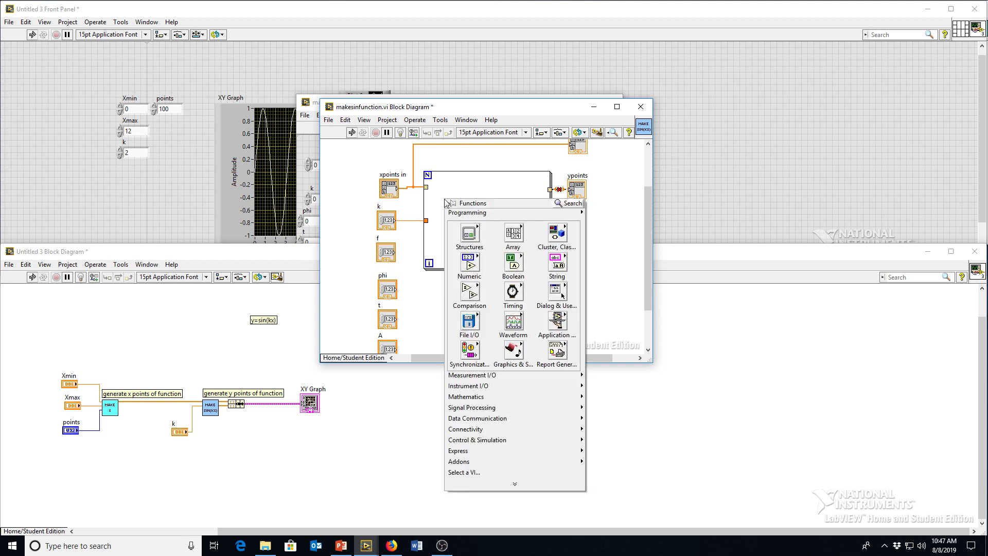
# Place a Formula Node from Structures inside the subVI's loop
pyautogui.click(469, 233)
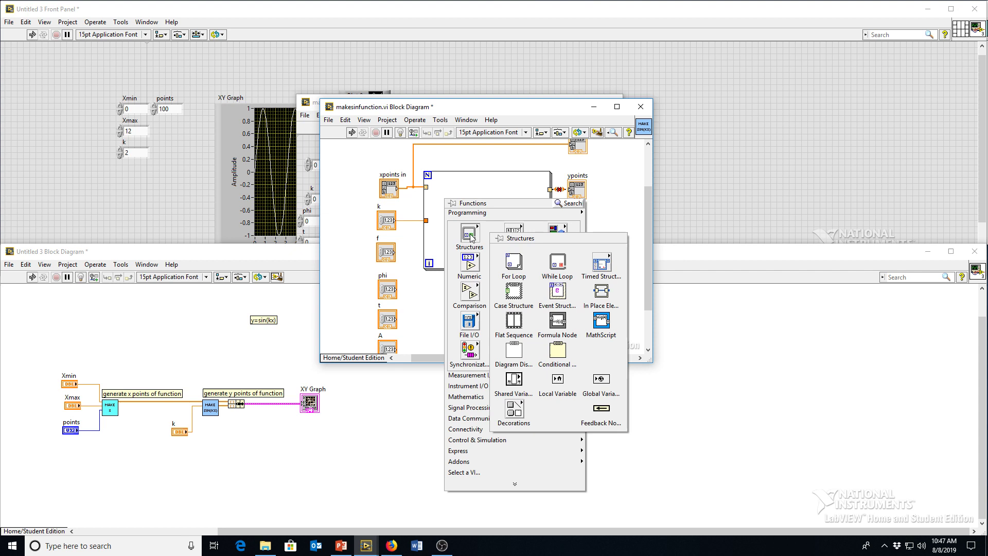
pyautogui.moveTo(556, 325)
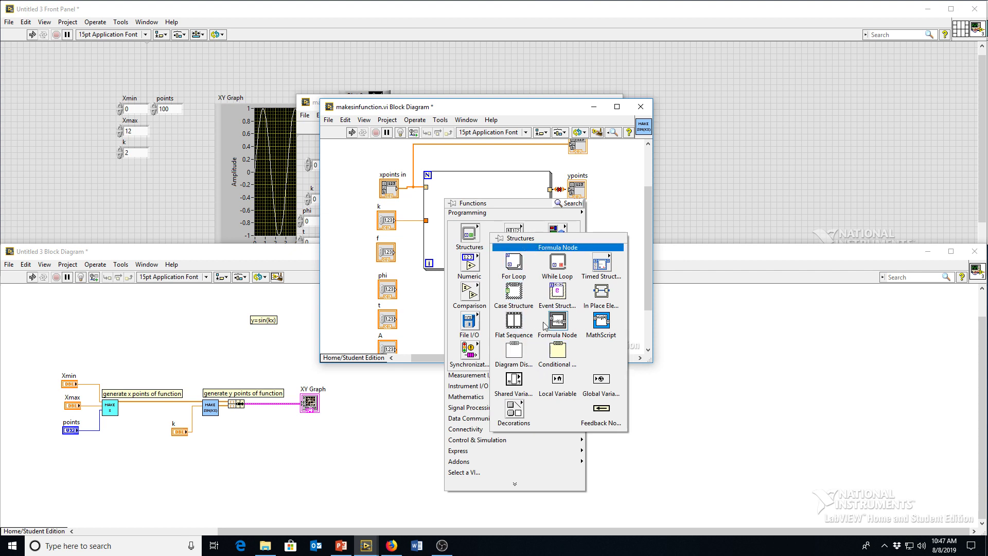
pyautogui.moveTo(512, 260)
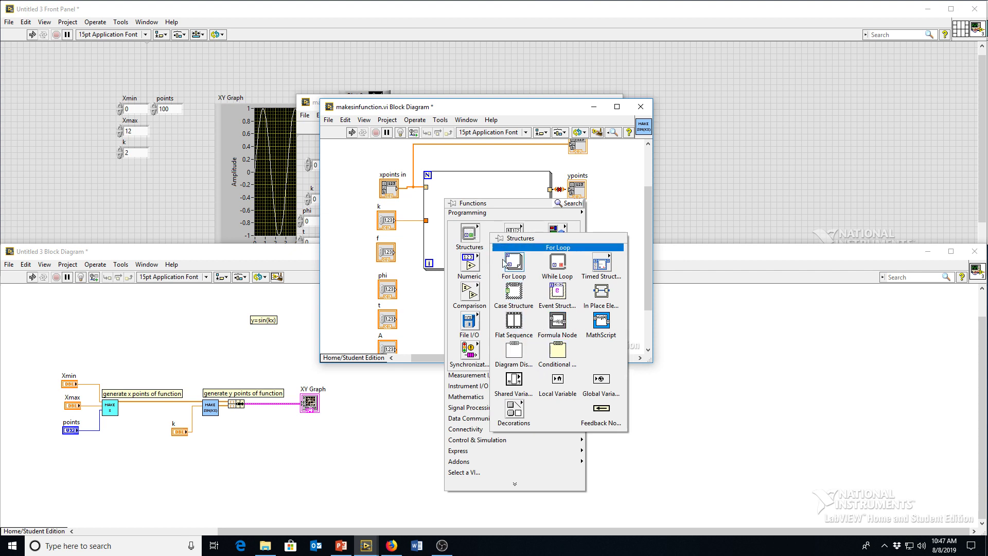
pyautogui.click(513, 260)
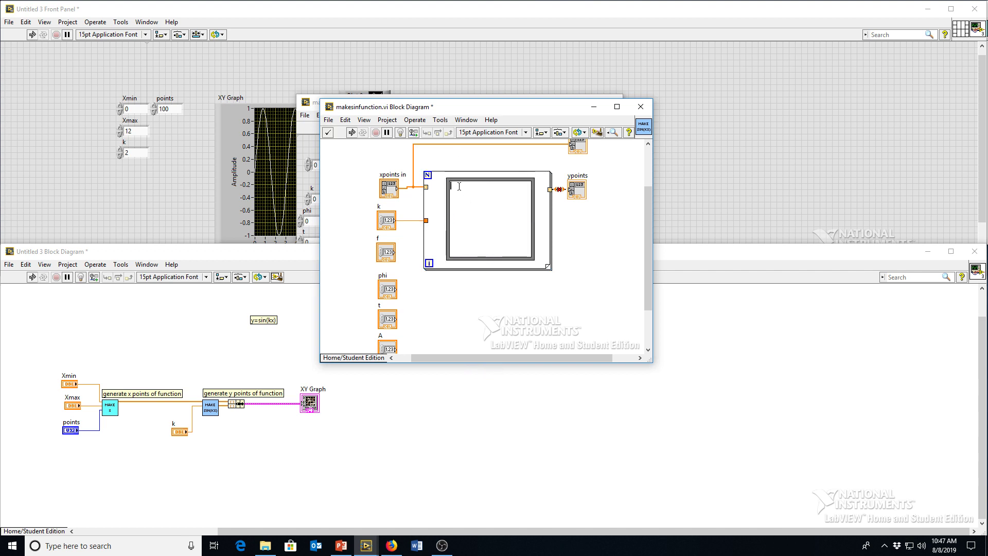
# Enter the expression y=A*sin(2*pi*(k*x-f*t-phi)); in the formula node
pyautogui.write('y=')
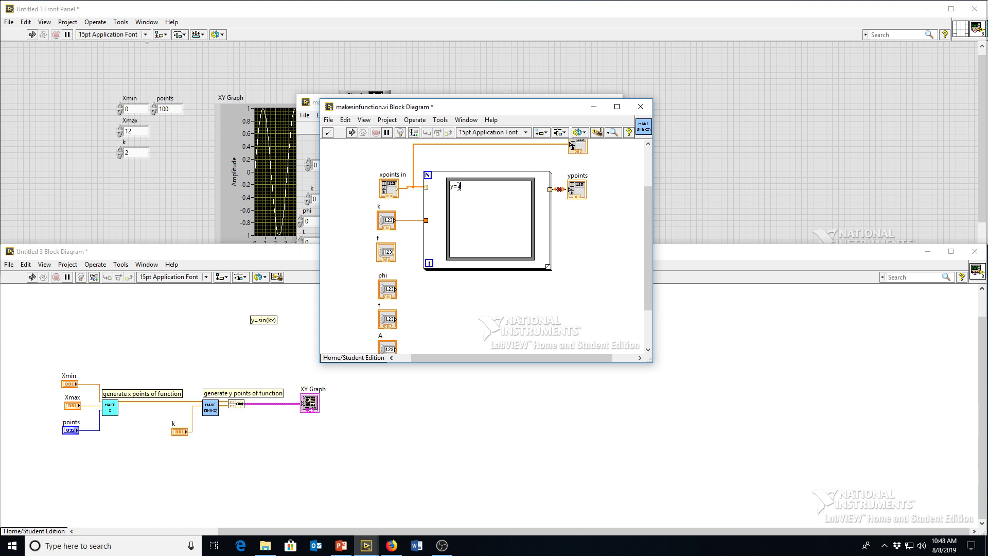
pyautogui.write('A*sin(2*p')
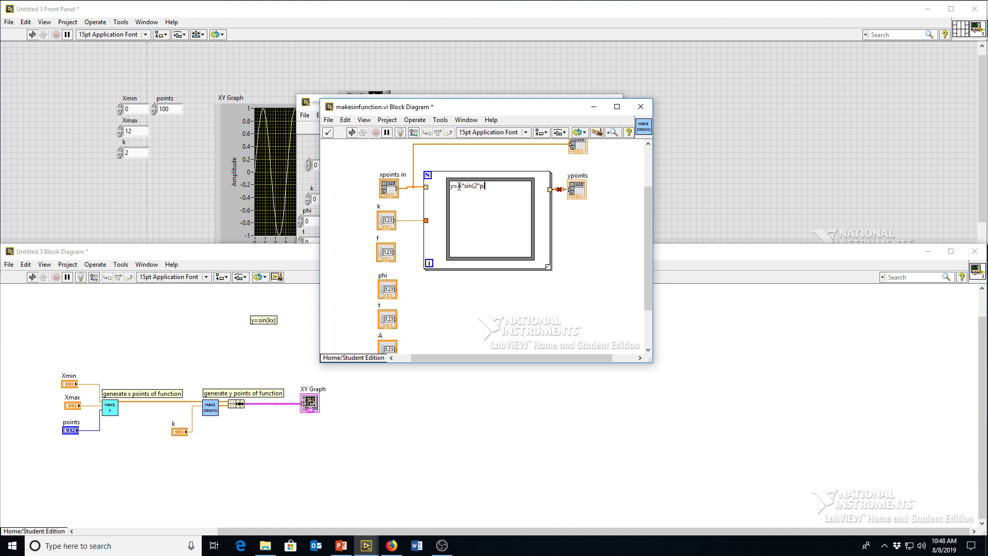
pyautogui.write('i*')
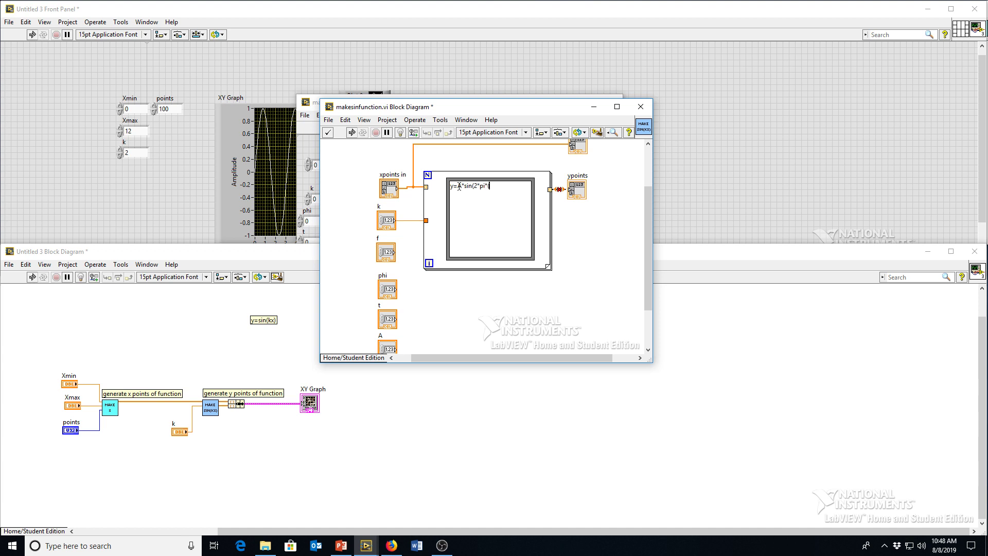
pyautogui.write('(k*x-f*t-phi);')
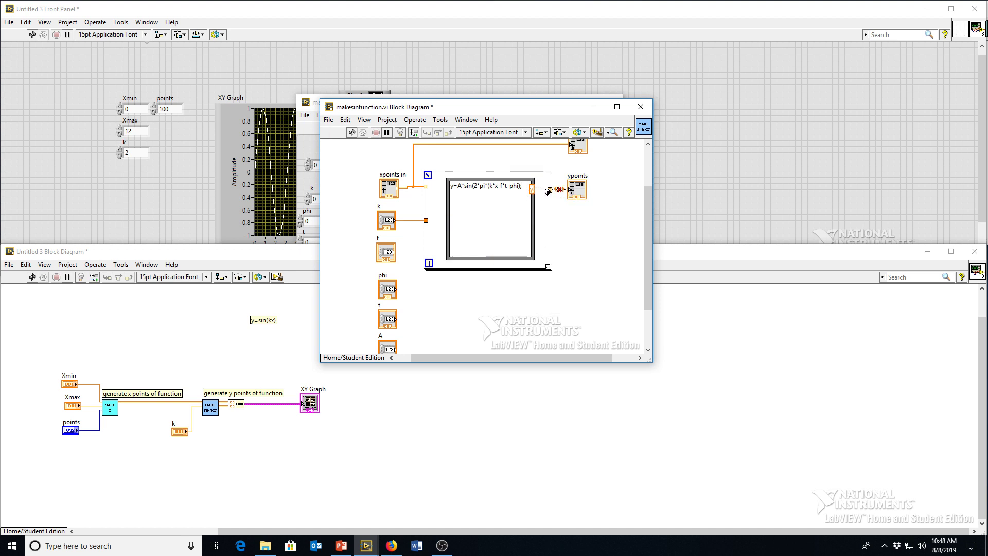
# Add a y output and k, f, phi inputs to the formula node and wire k and f
pyautogui.rightClick(488, 189)
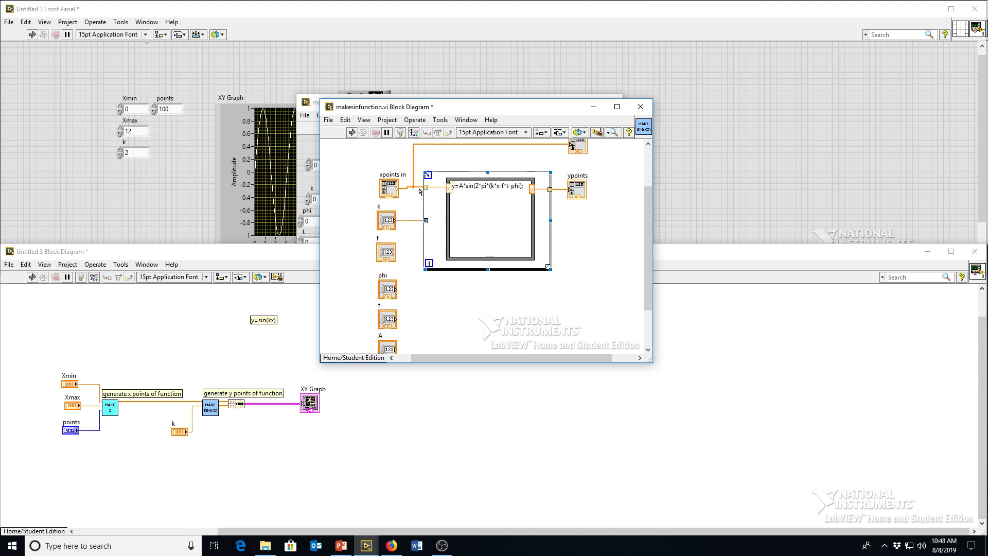
pyautogui.rightClick(485, 221)
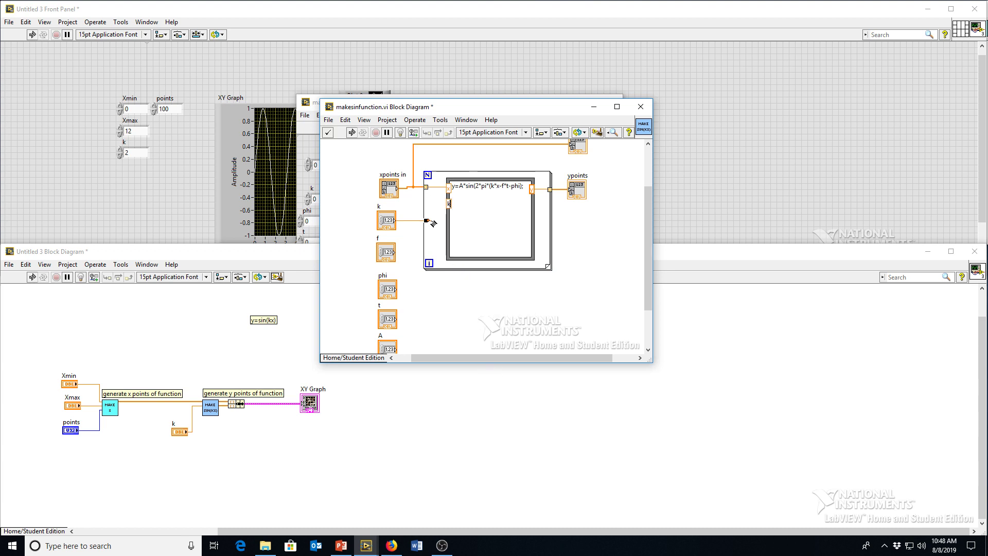
pyautogui.rightClick(447, 220)
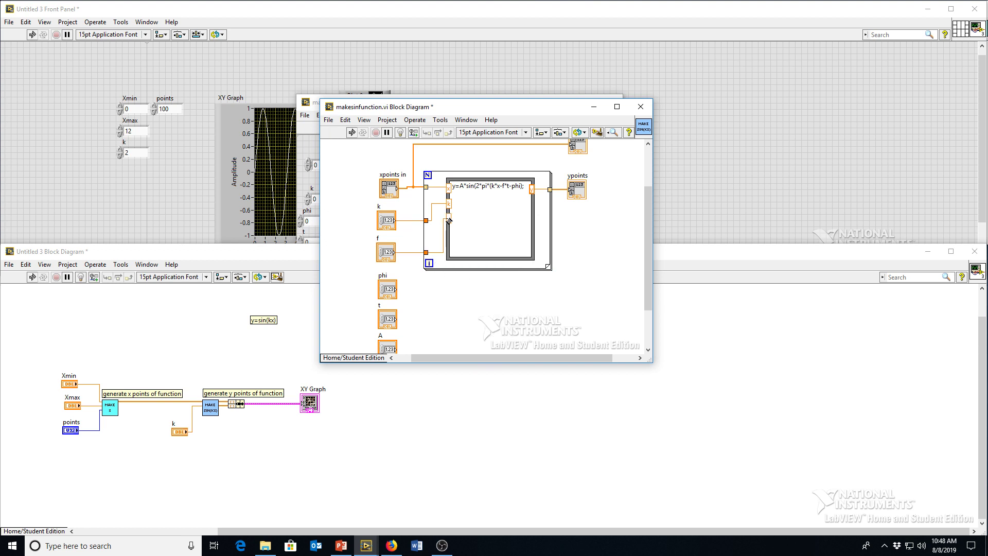
pyautogui.moveTo(449, 219)
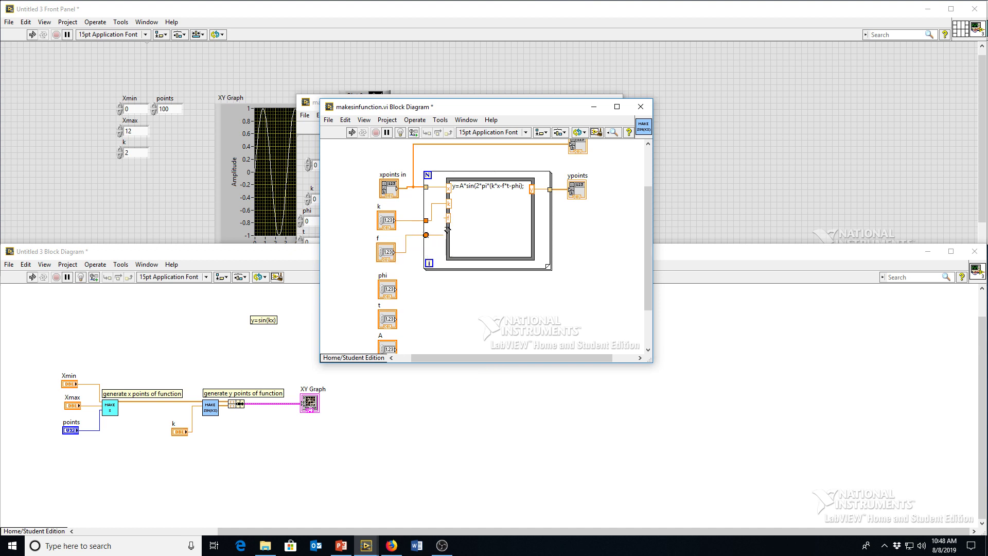
pyautogui.click(486, 220)
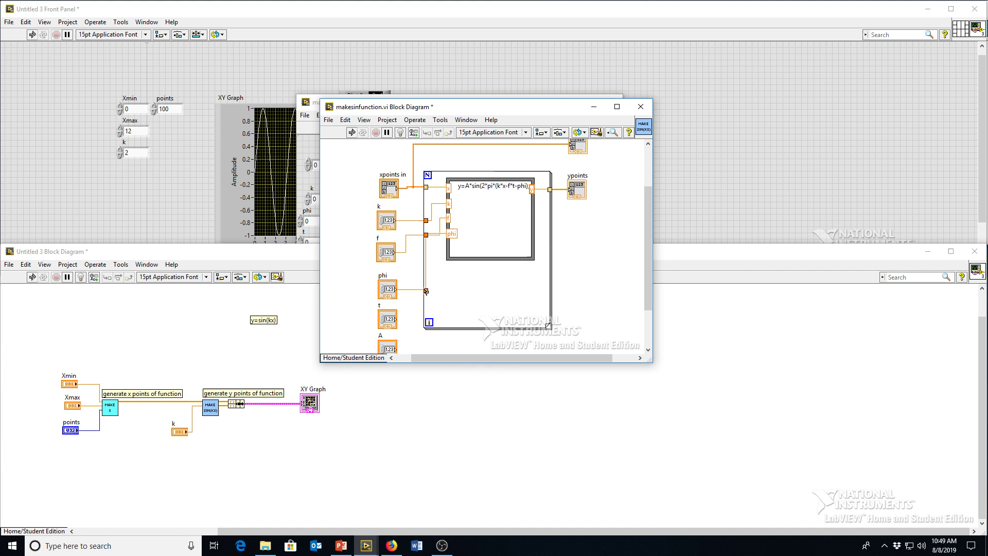
pyautogui.click(427, 251)
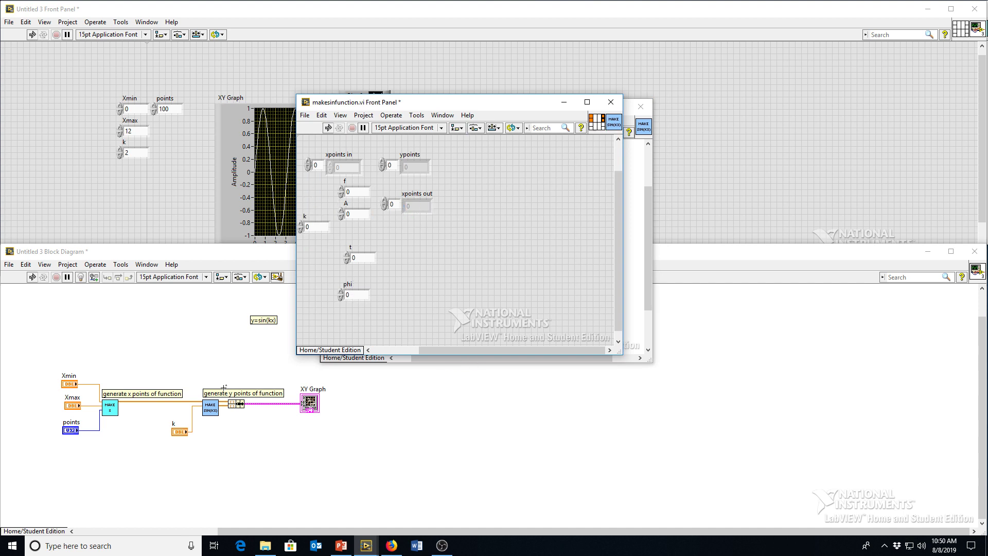
# Assign phi to a connector pane terminal and return to the diagram with all inputs wired
pyautogui.click(352, 294)
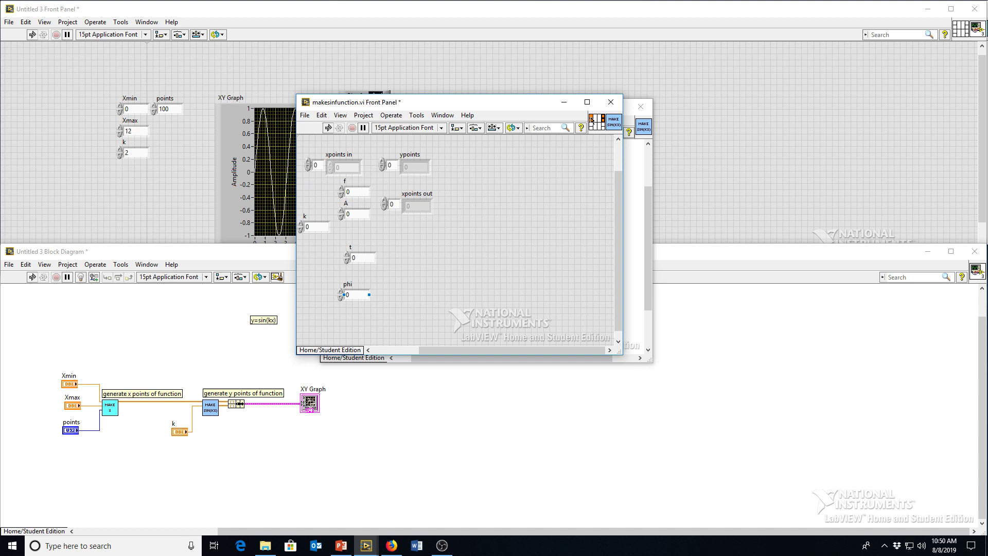
pyautogui.click(338, 166)
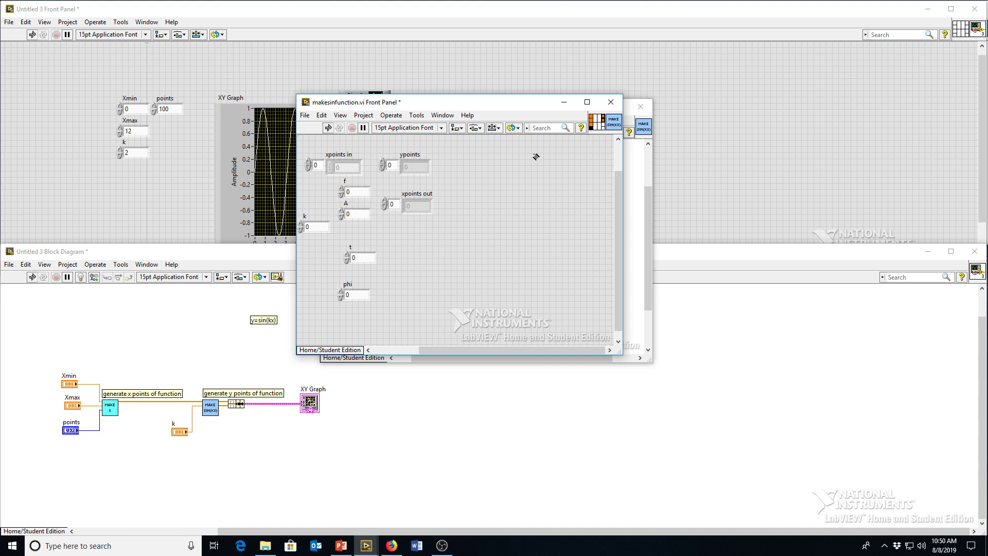
pyautogui.click(391, 204)
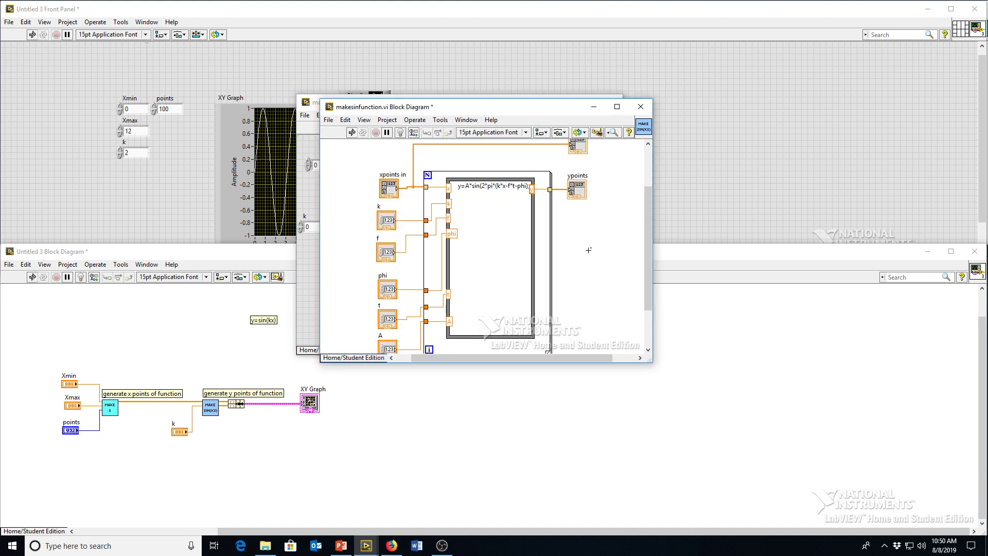
# Fix the Missing right parenthesis error in the formula and save makesinfunction.vi
pyautogui.click(352, 133)
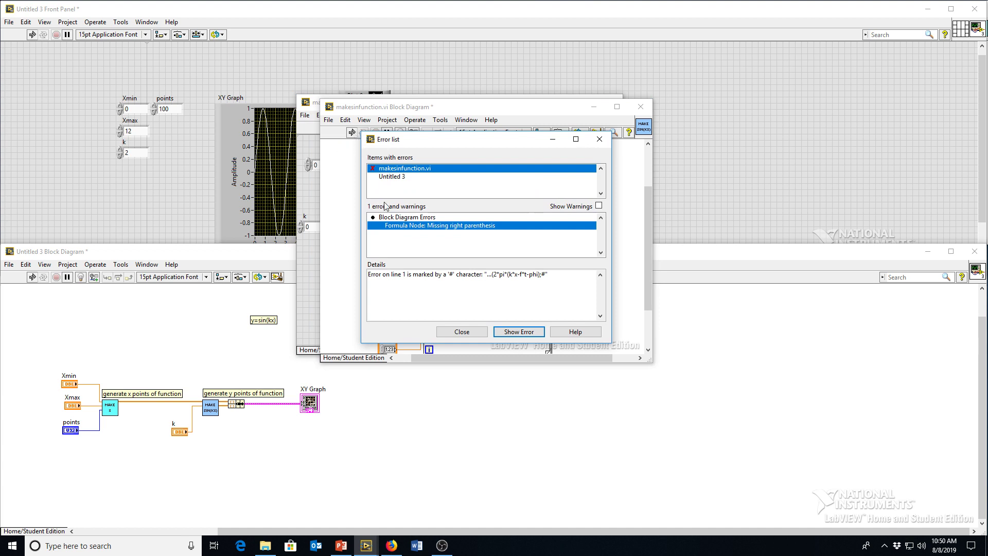
pyautogui.moveTo(372, 183)
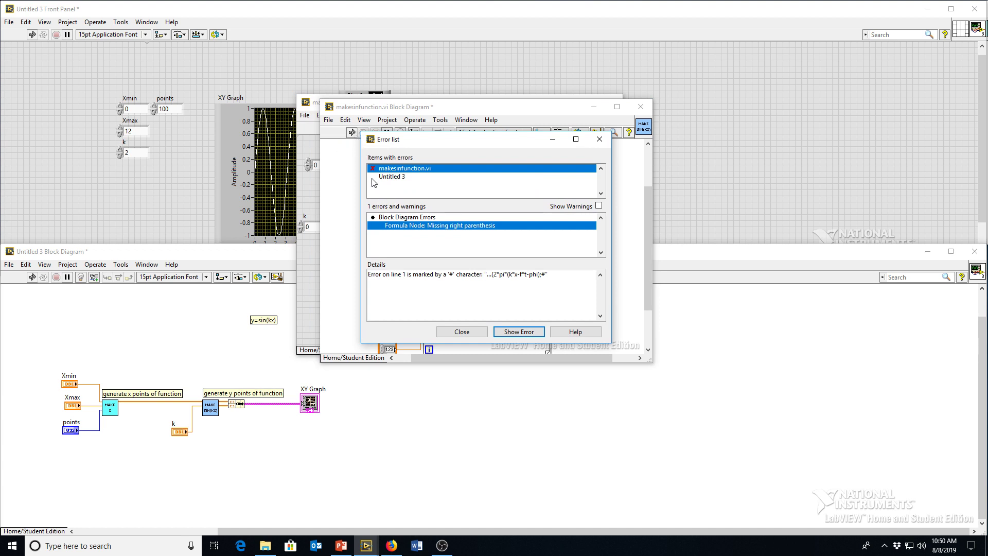
pyautogui.moveTo(442, 215)
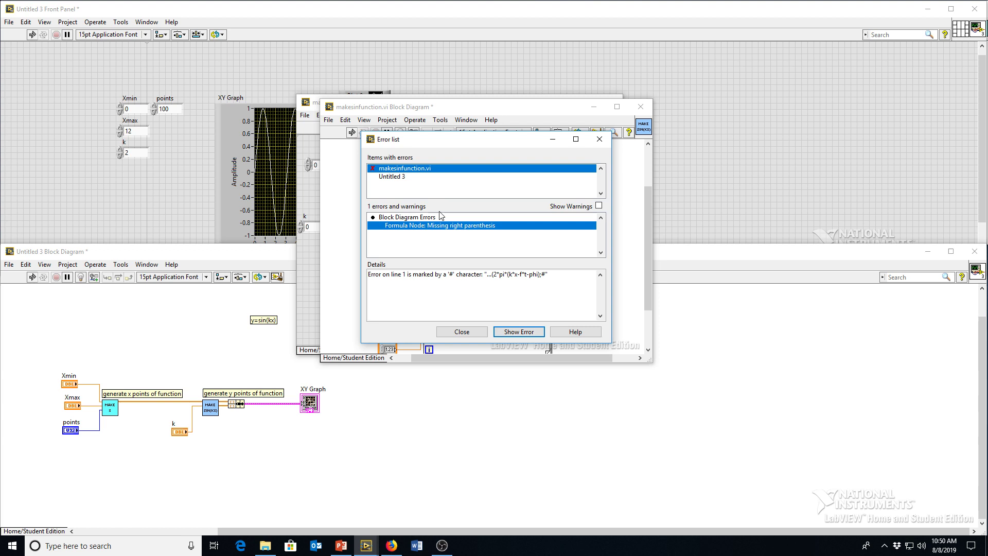
pyautogui.moveTo(509, 216)
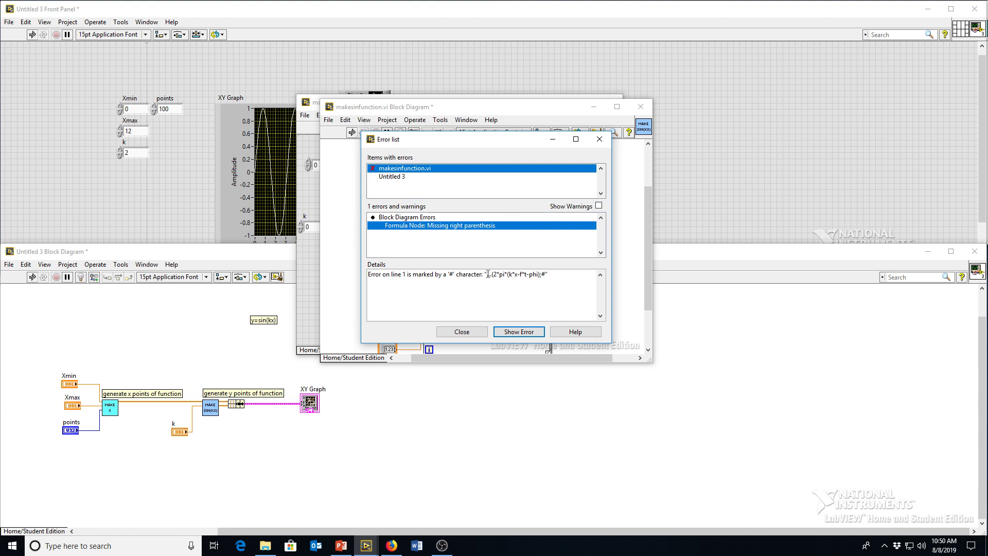
pyautogui.moveTo(395, 282)
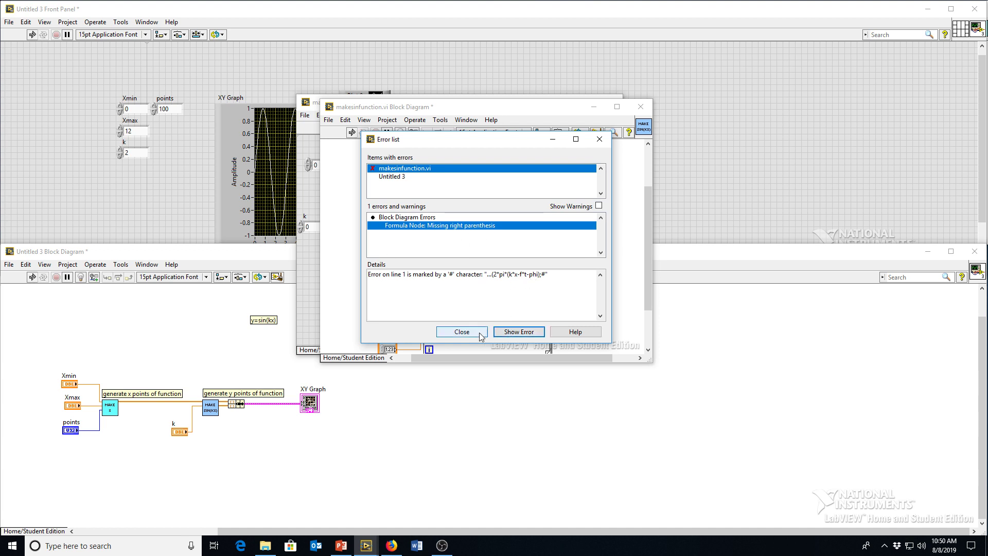
pyautogui.click(461, 331)
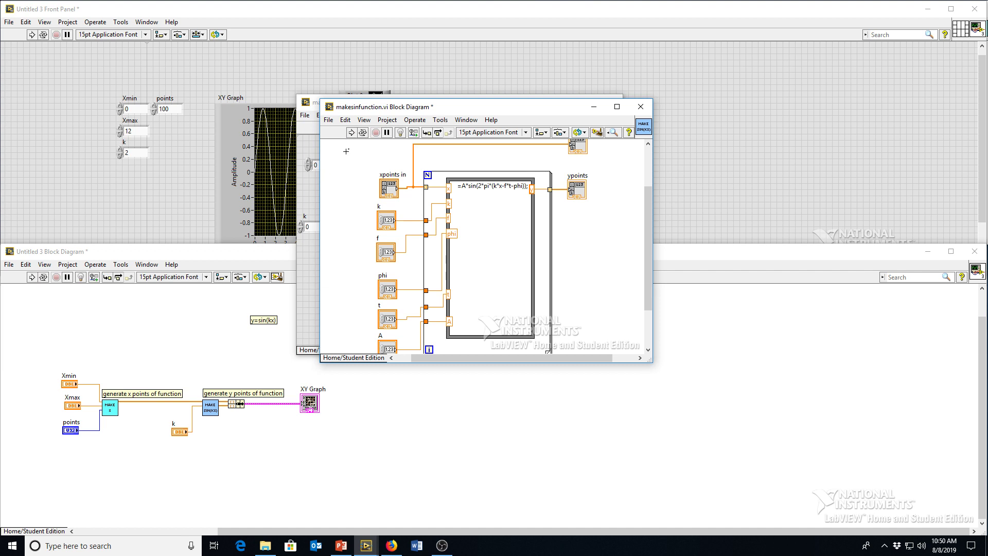
pyautogui.click(327, 119)
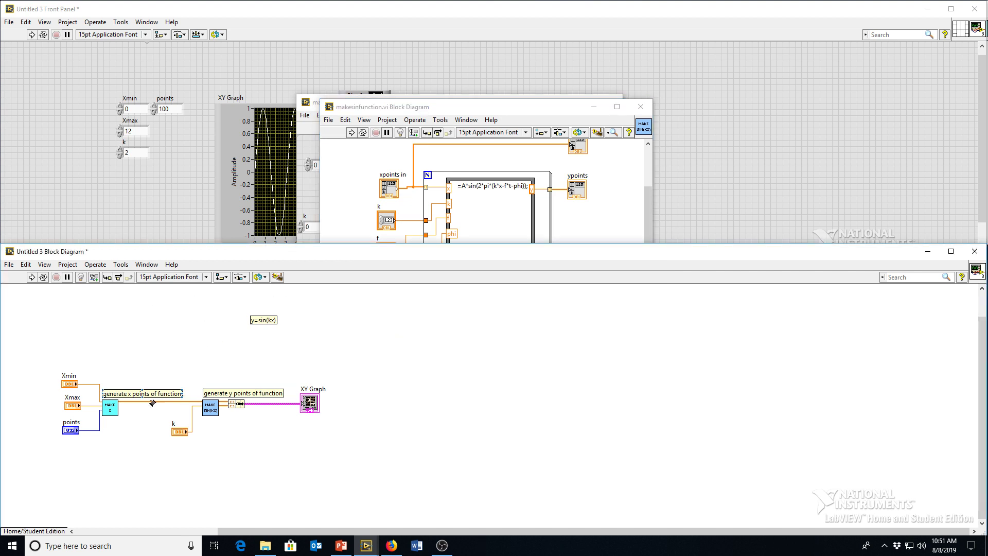
# Save the main VI under the new name simulatewave.vi
pyautogui.click(9, 265)
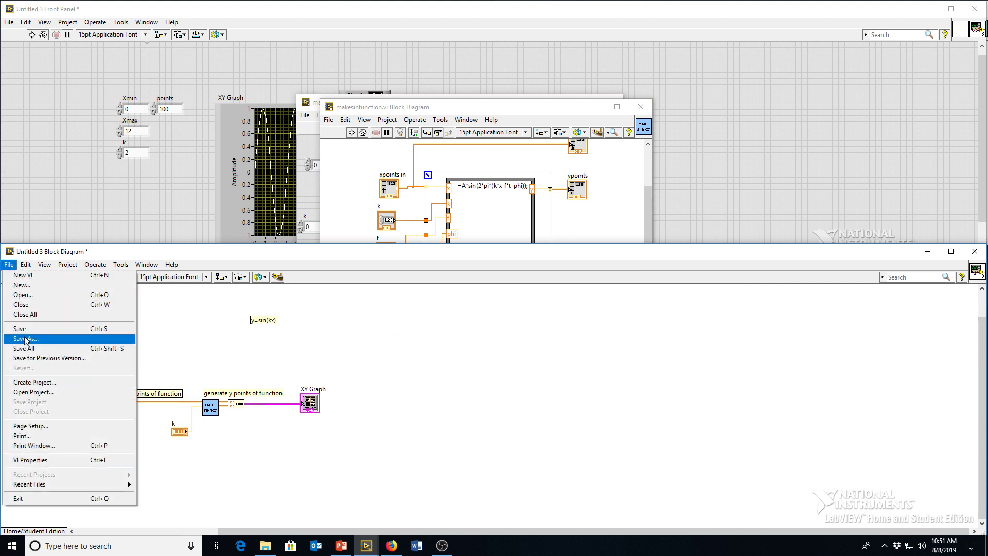
pyautogui.click(27, 338)
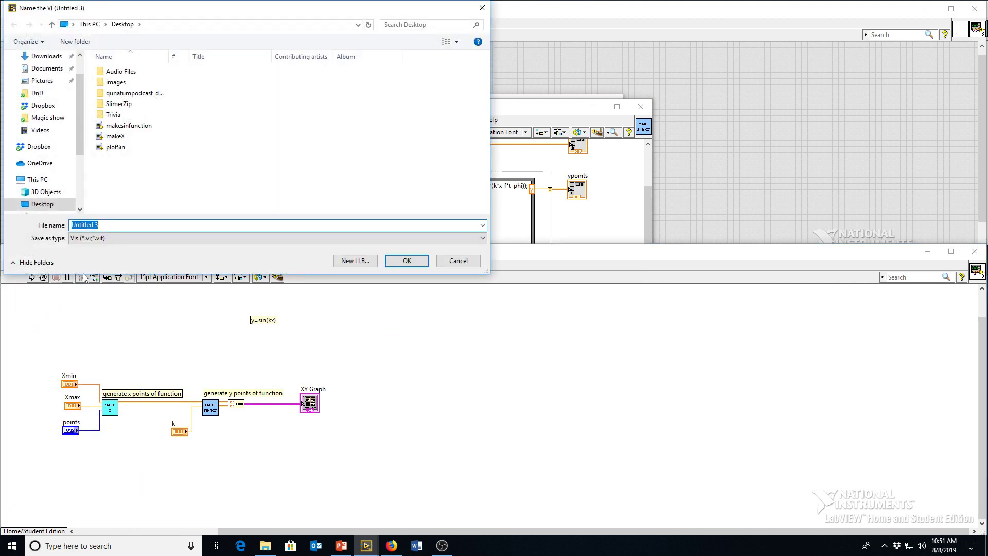
pyautogui.write('simulate')
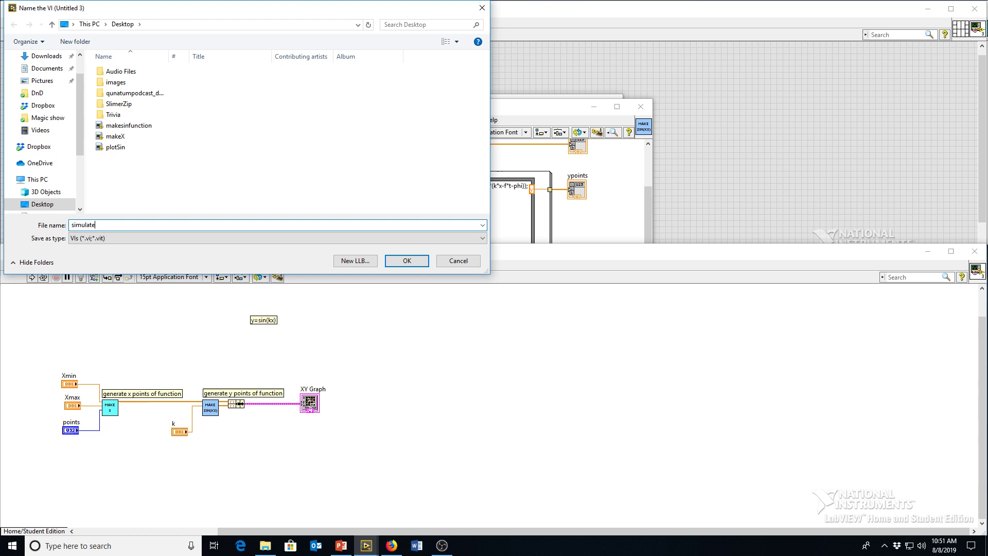
pyautogui.click(405, 261)
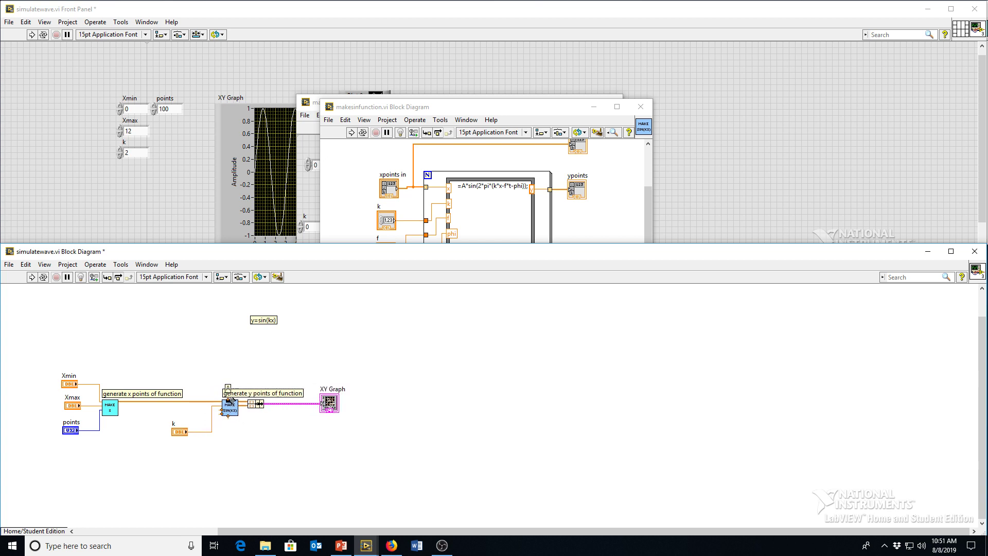
# Create A, f, phi and t controls on the makesinfunction subVI and show their terminals compactly
pyautogui.rightClick(228, 408)
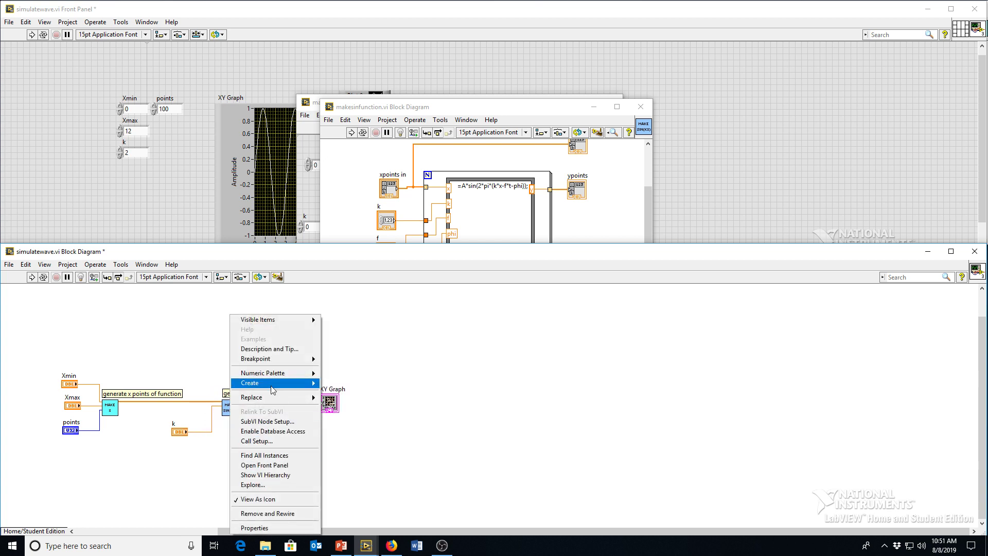
pyautogui.click(249, 383)
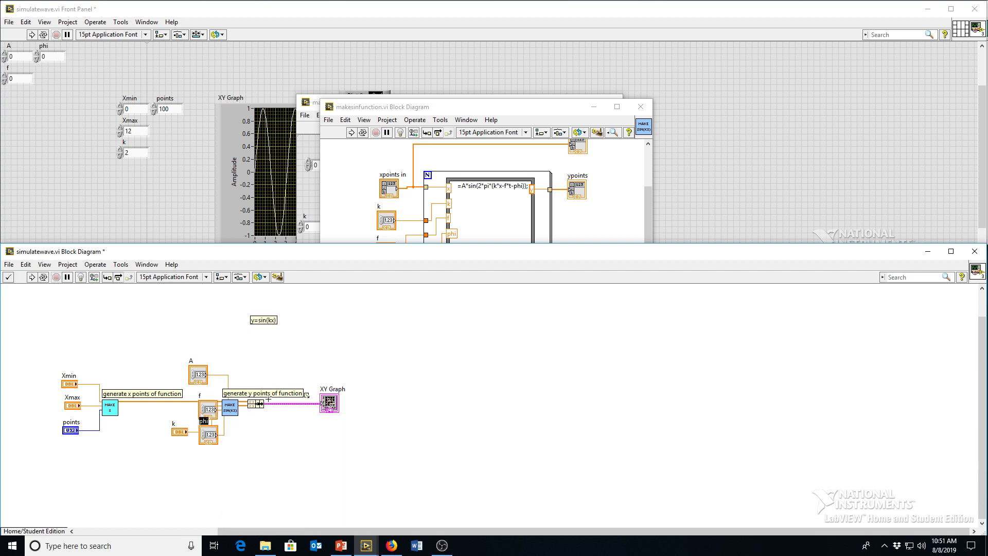
pyautogui.rightClick(228, 406)
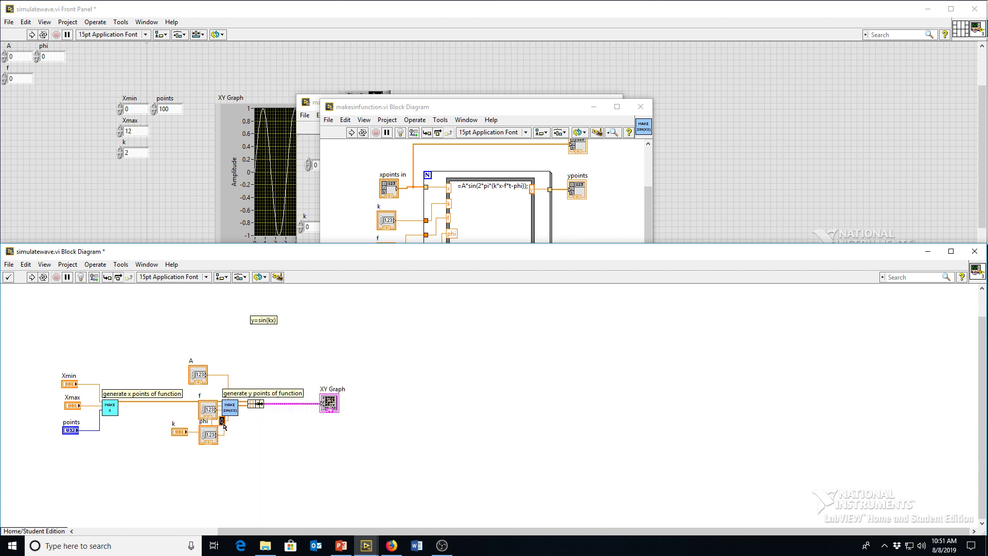
pyautogui.rightClick(228, 403)
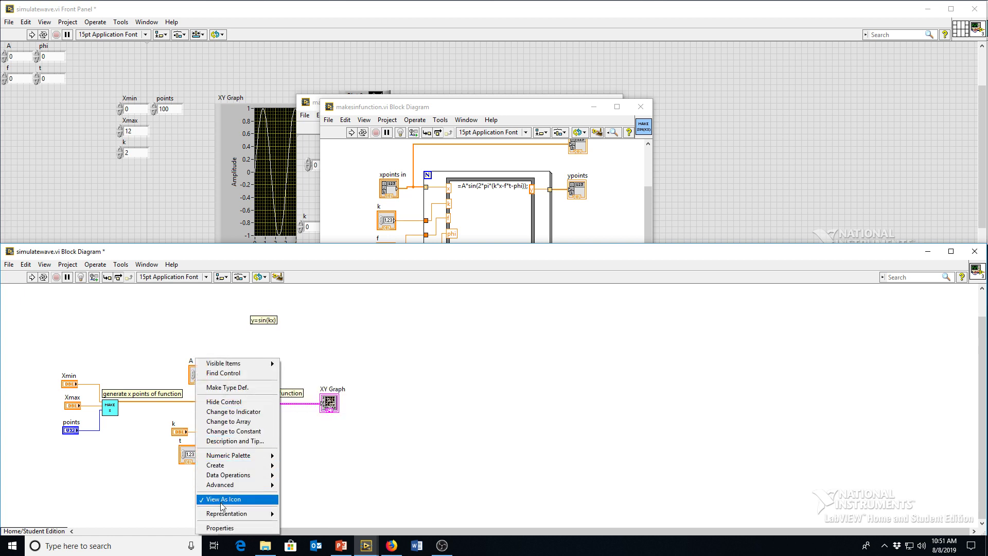
pyautogui.click(222, 499)
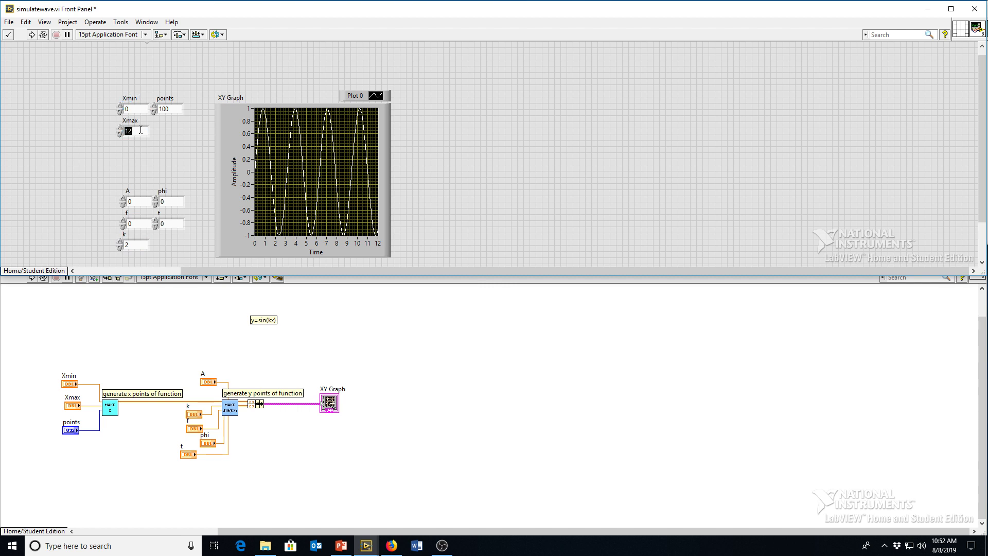
pyautogui.moveTo(113, 80)
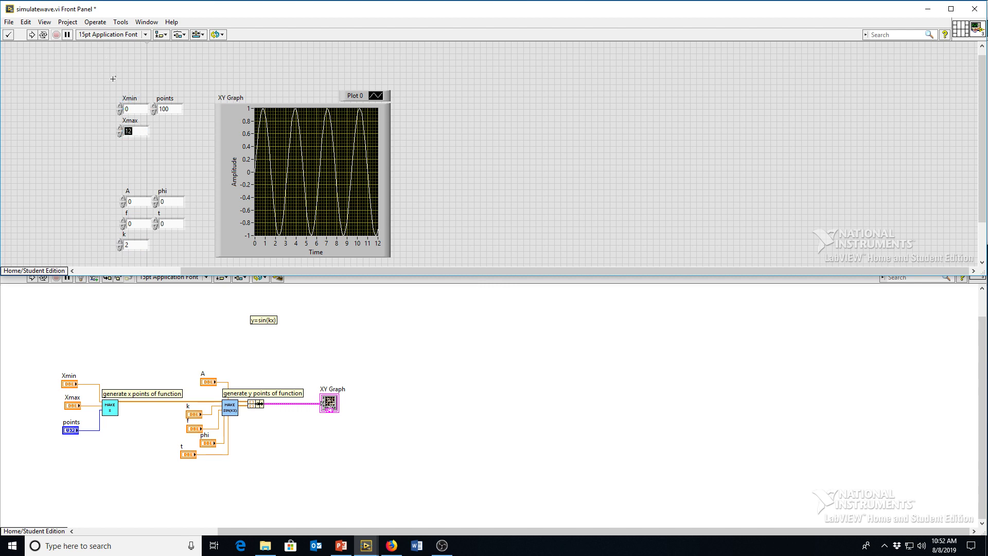
# Run the VI continuously and set the wave number k to 2, showing two sine periods
pyautogui.click(30, 35)
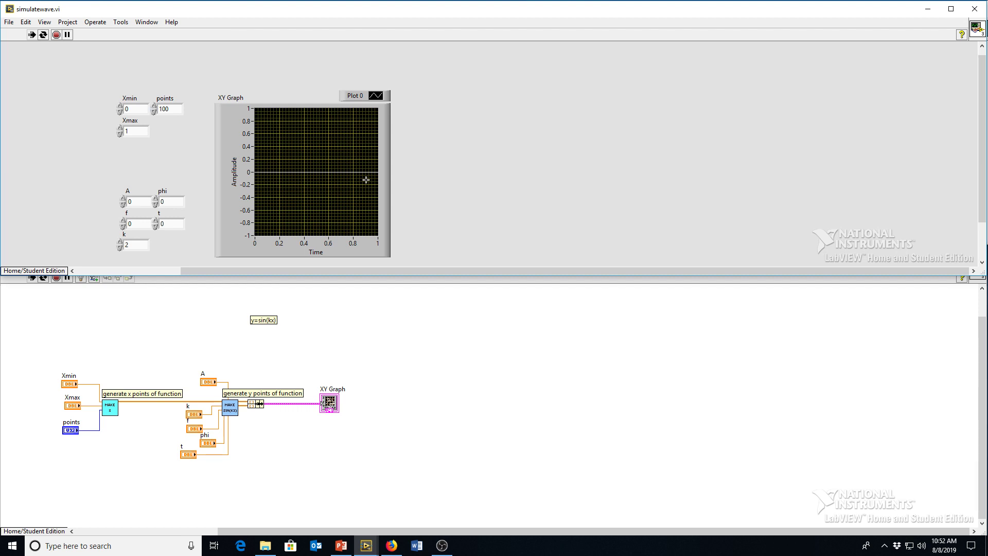
pyautogui.moveTo(123, 201)
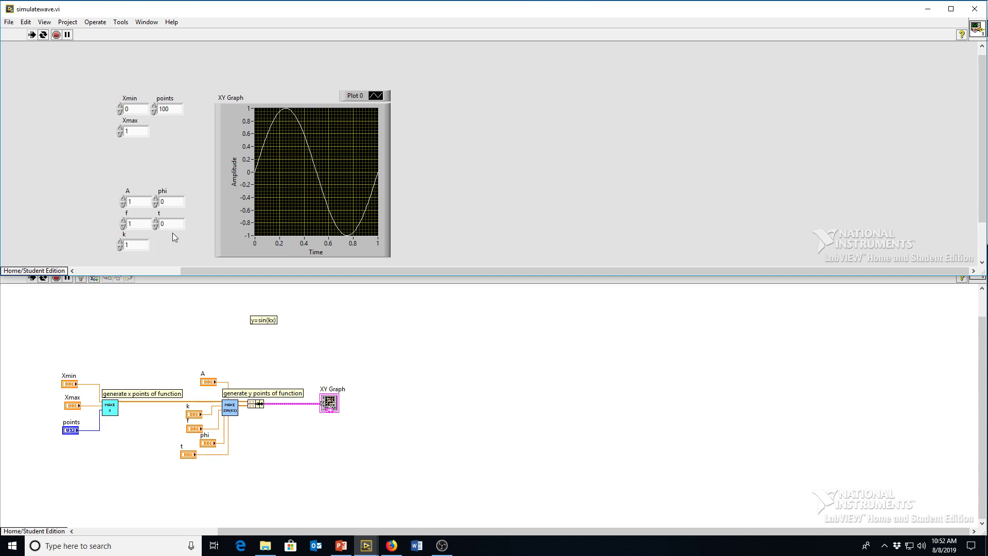
pyautogui.moveTo(178, 244)
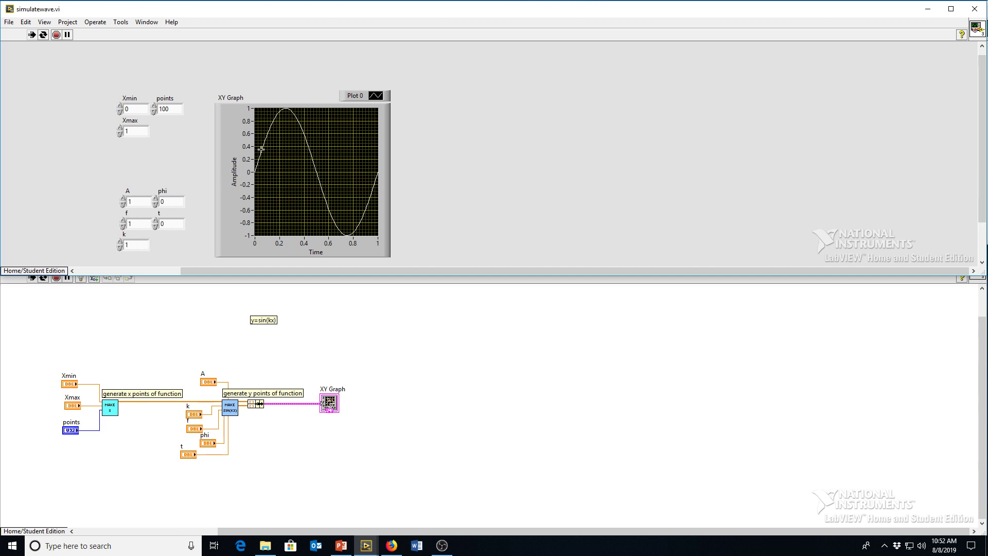
pyautogui.moveTo(383, 164)
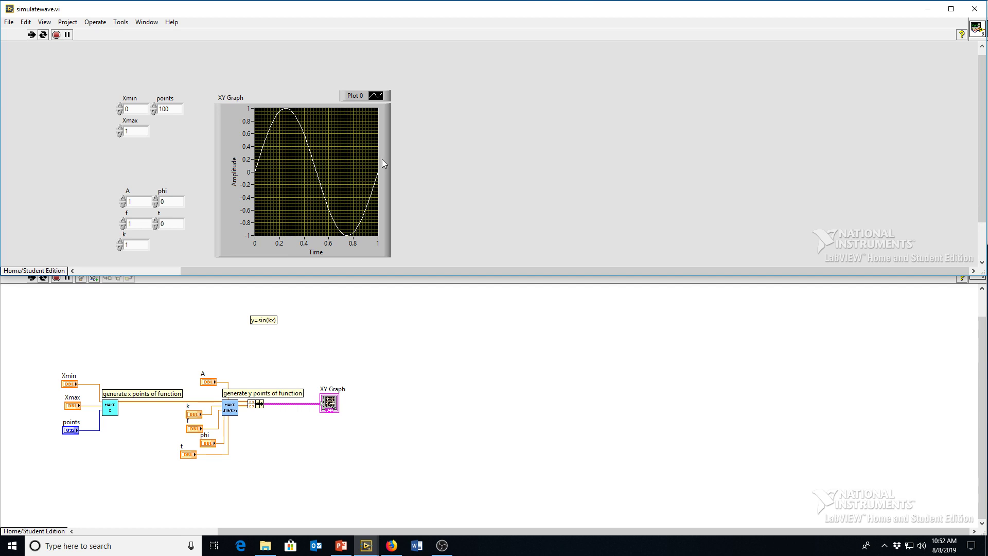
pyautogui.click(341, 545)
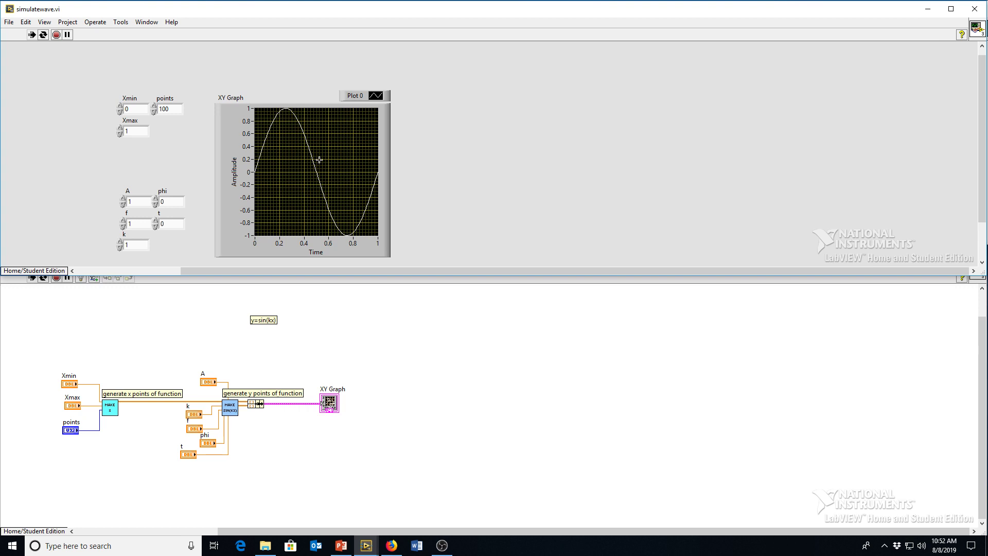
pyautogui.moveTo(253, 196)
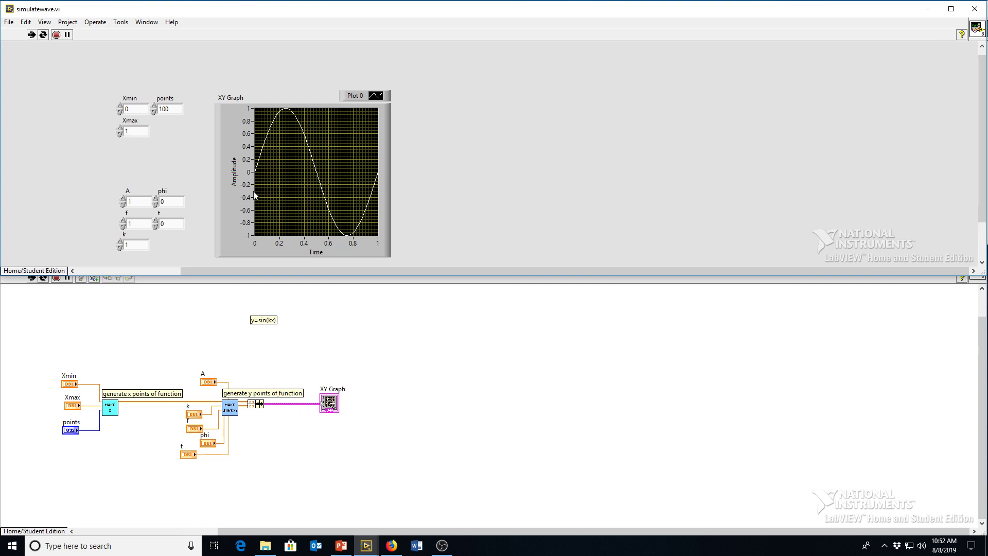
pyautogui.moveTo(323, 195)
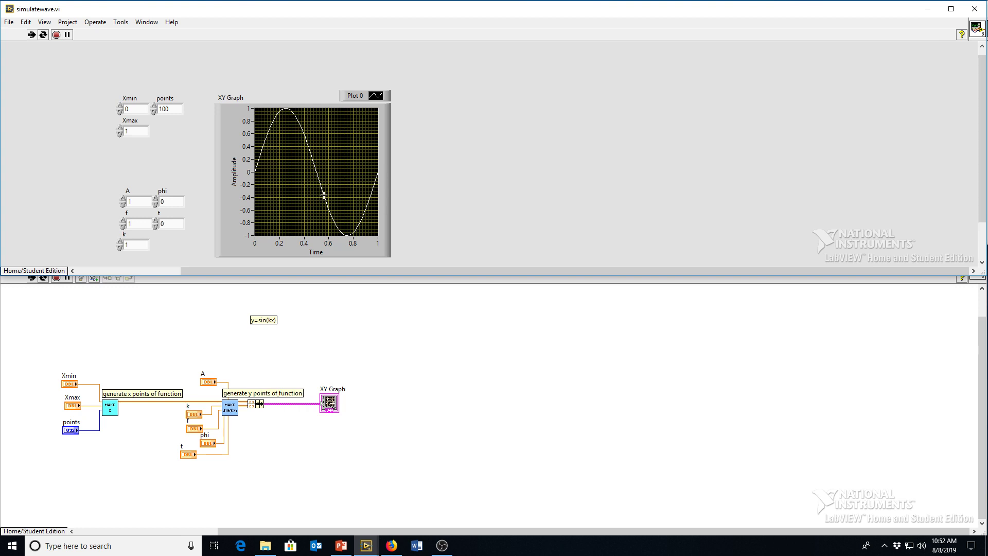
pyautogui.moveTo(216, 237)
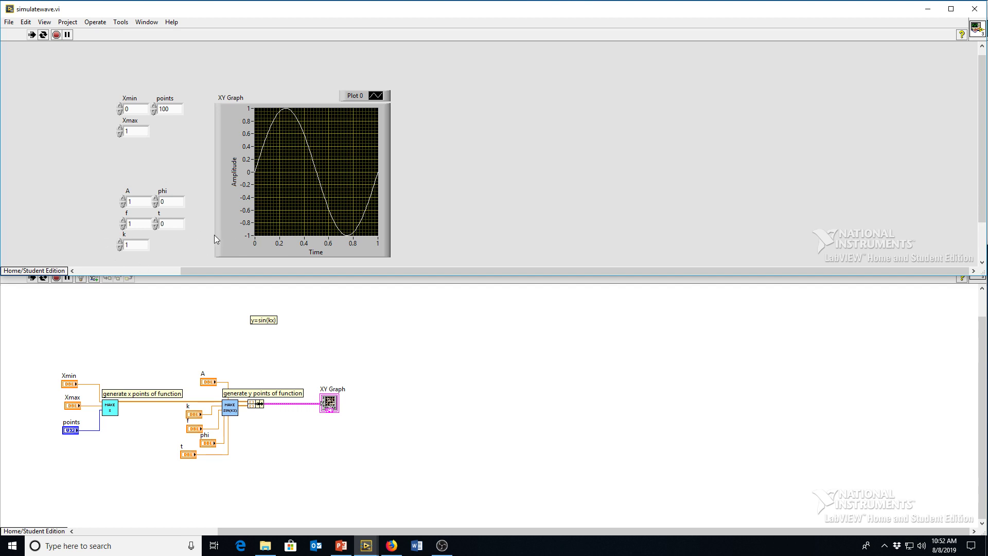
pyautogui.moveTo(191, 244)
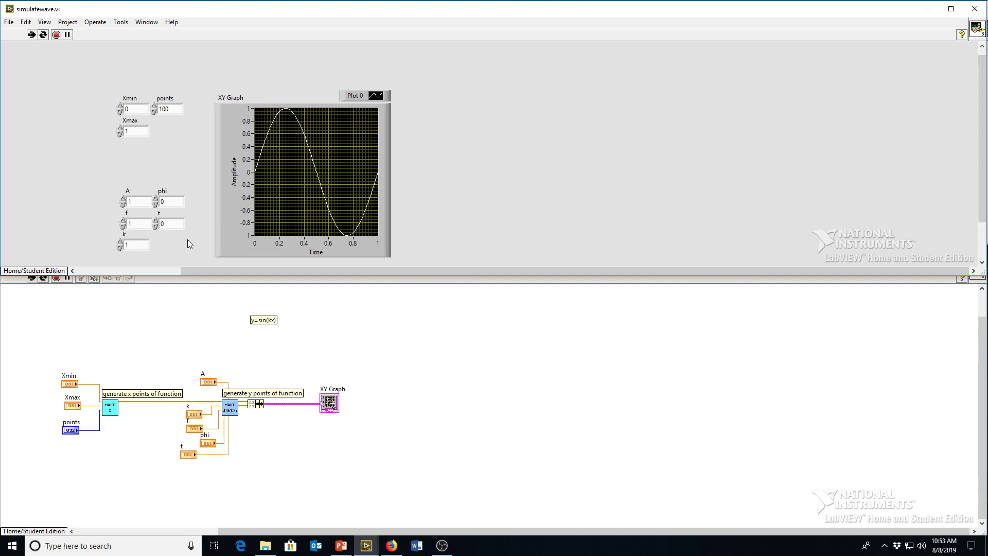
pyautogui.moveTo(179, 255)
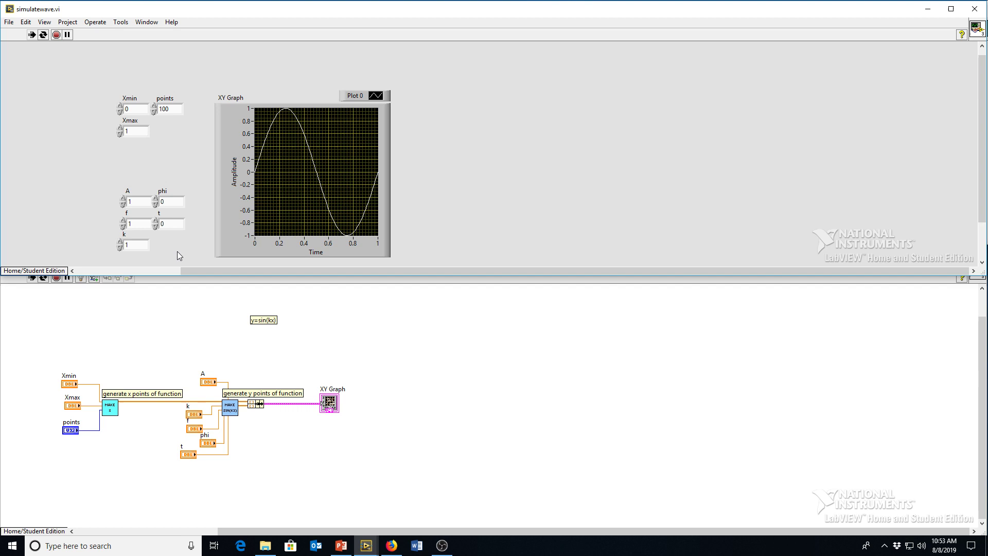
pyautogui.click(134, 245)
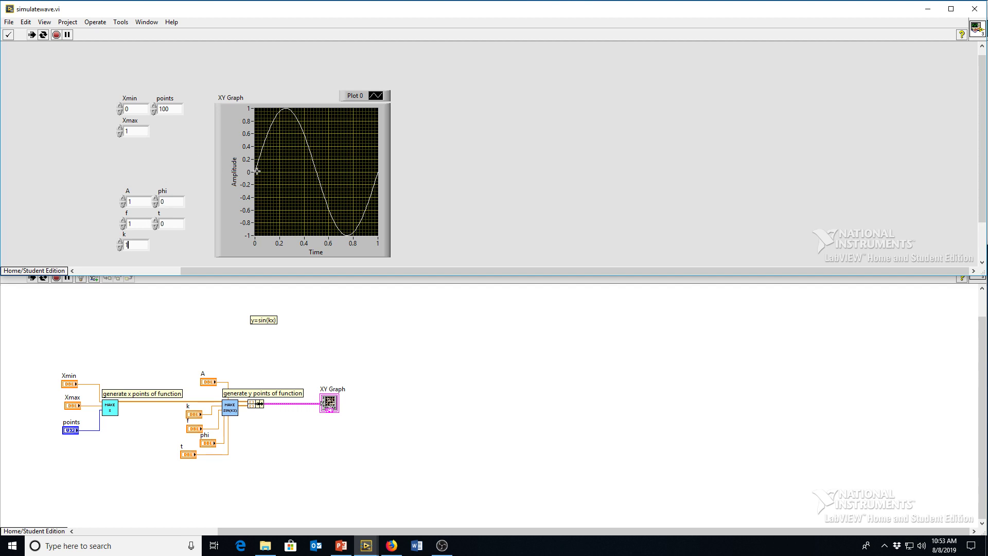
pyautogui.moveTo(260, 244)
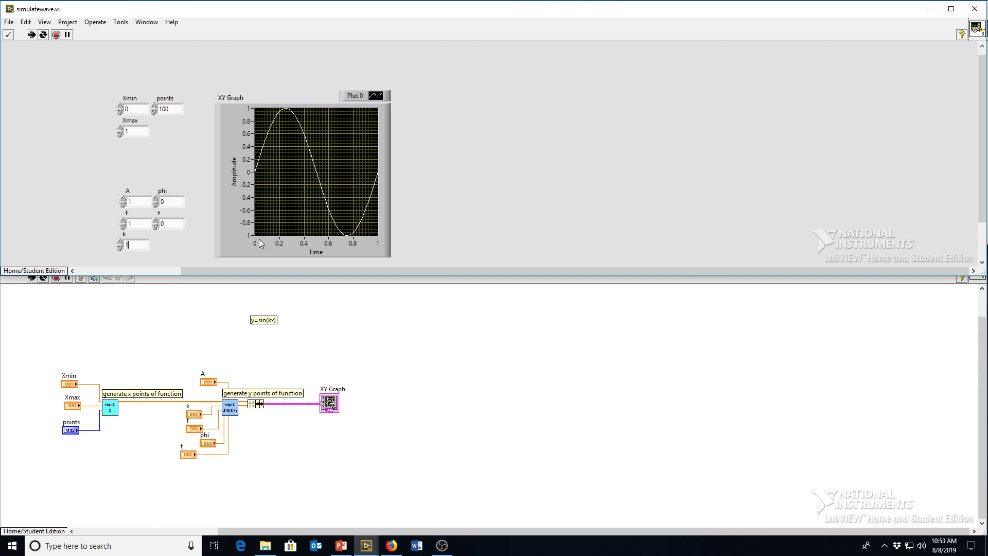
pyautogui.moveTo(389, 166)
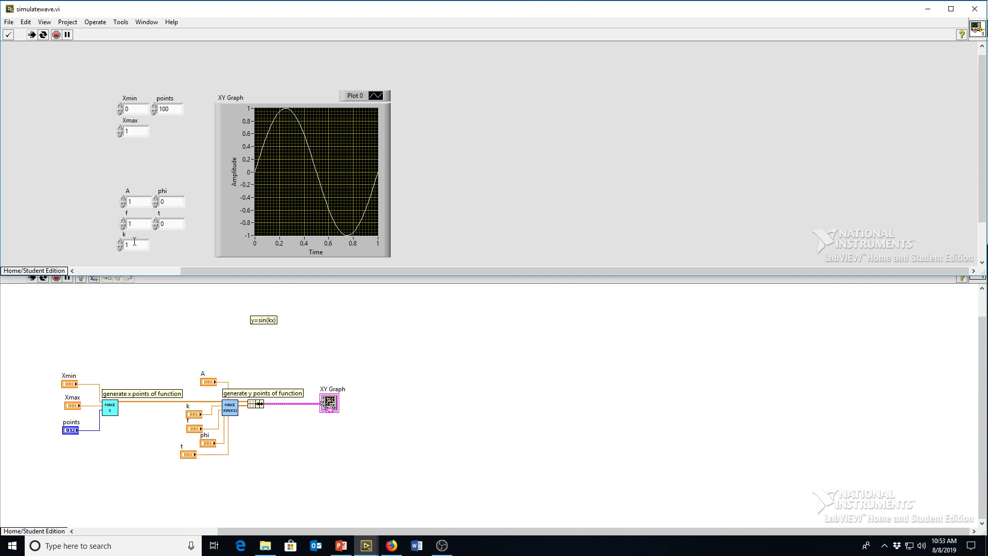
pyautogui.click(119, 243)
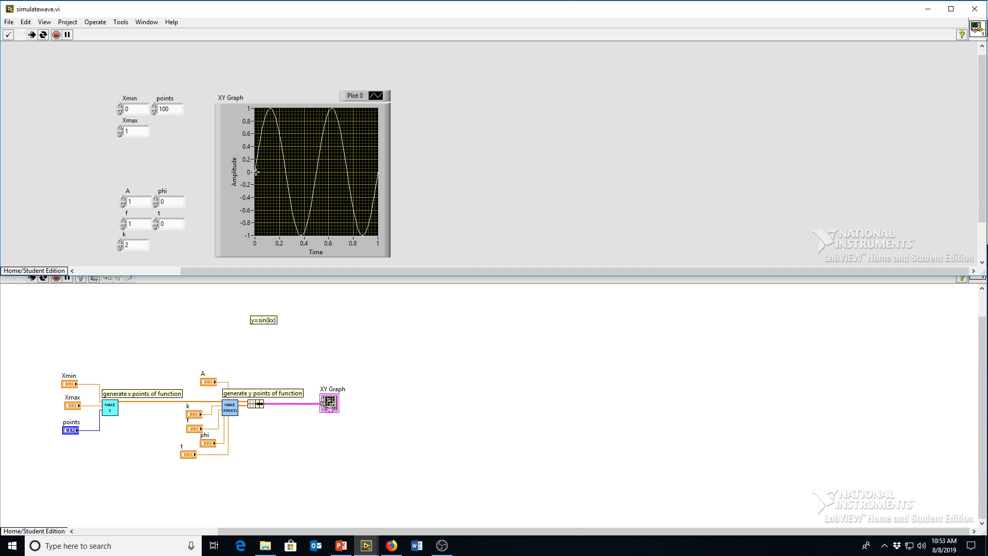
pyautogui.moveTo(299, 225)
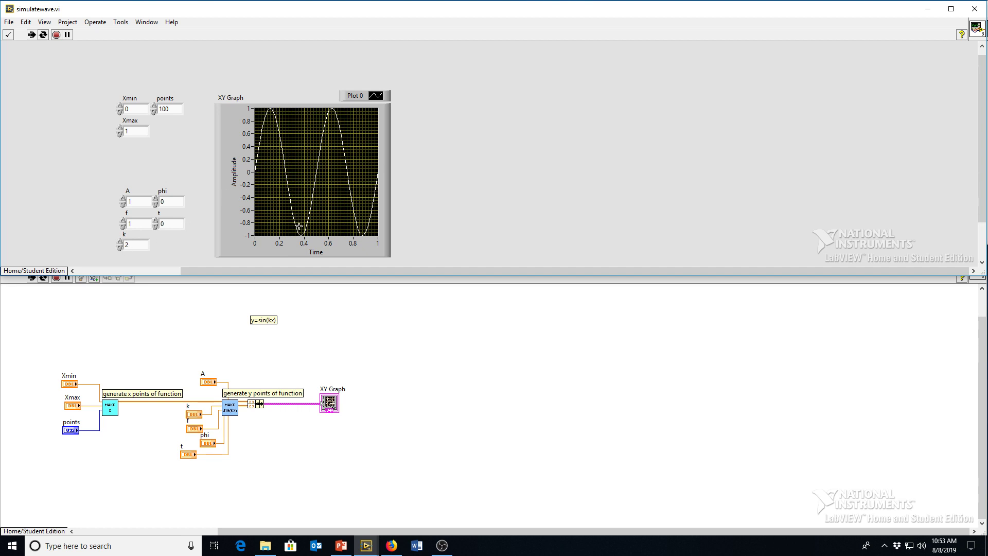
pyautogui.moveTo(313, 194)
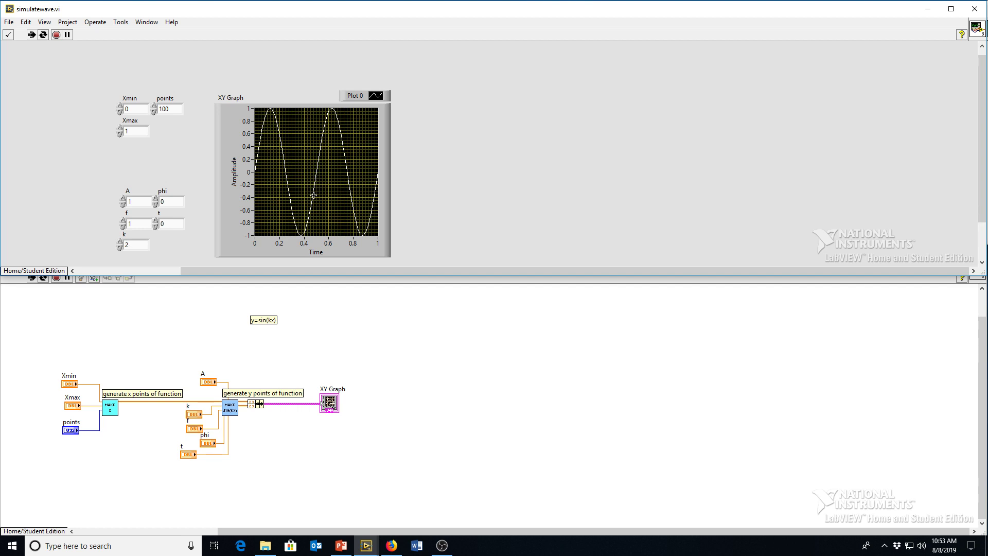
pyautogui.moveTo(268, 105)
pyautogui.write('3')
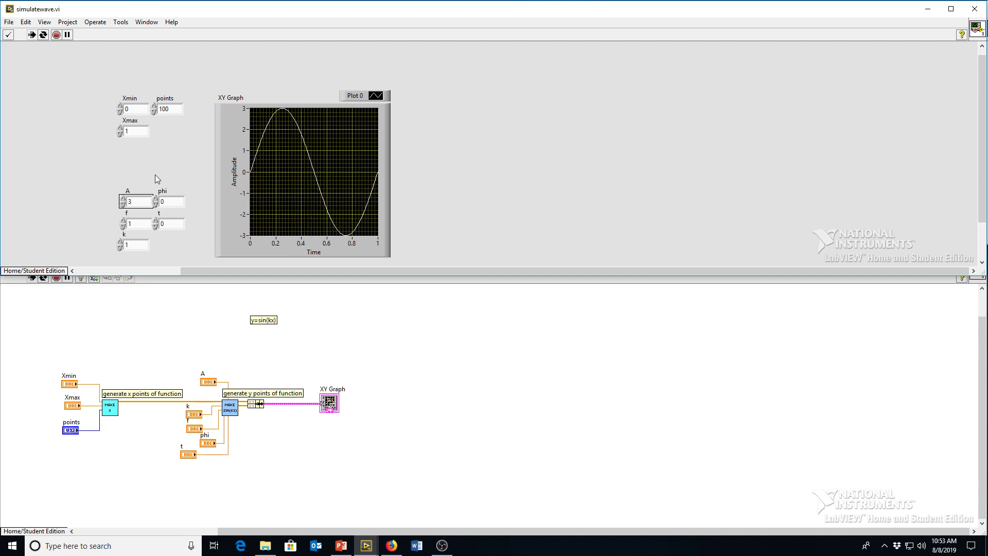
# Turn off AutoScale Y on the XY Graph so the y-axis stays fixed at −3 to 3
pyautogui.rightClick(308, 176)
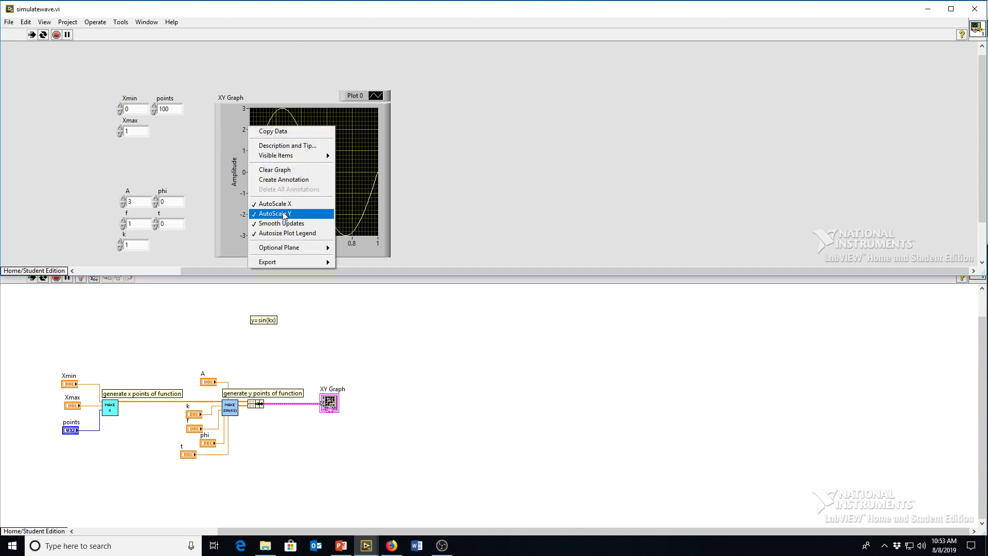
pyautogui.click(279, 213)
pyautogui.write('1')
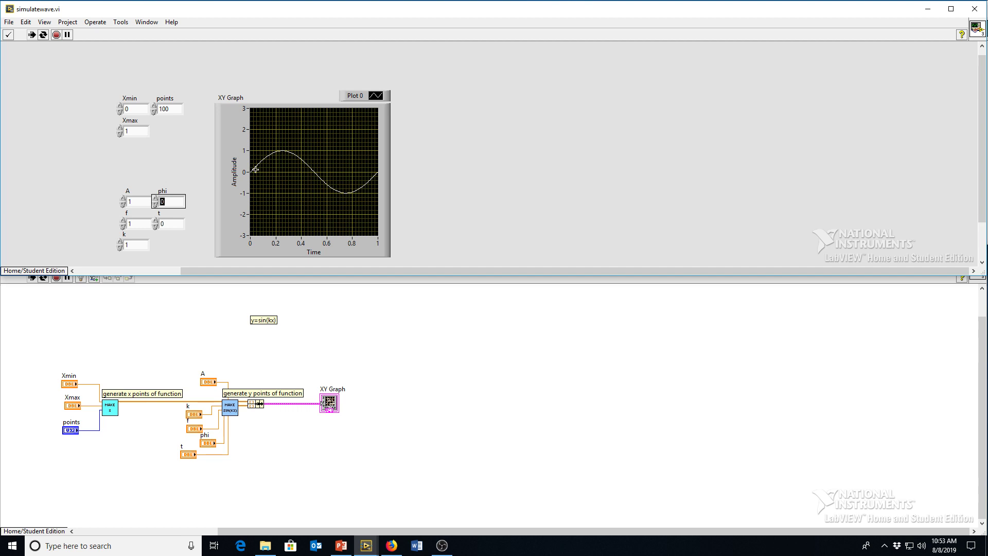
pyautogui.moveTo(250, 232)
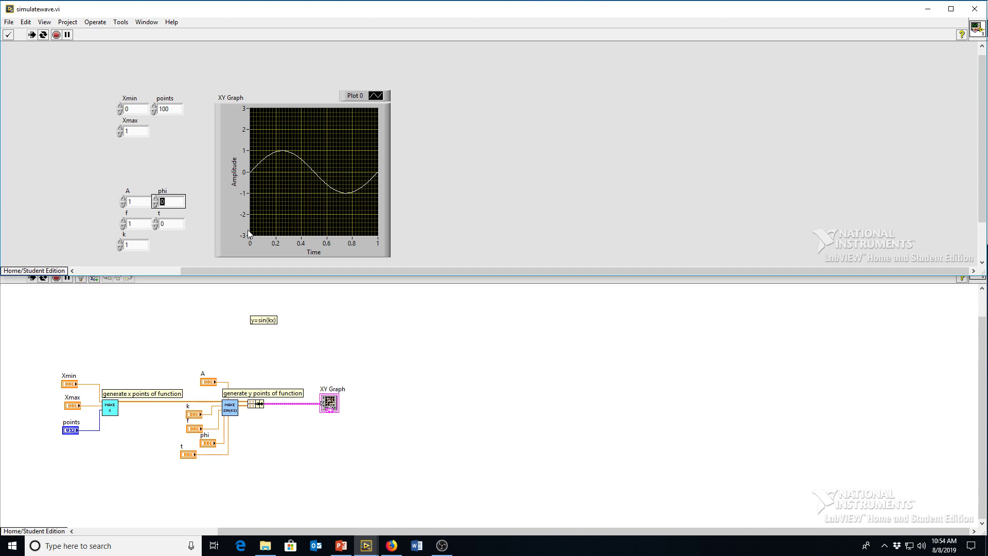
pyautogui.moveTo(291, 241)
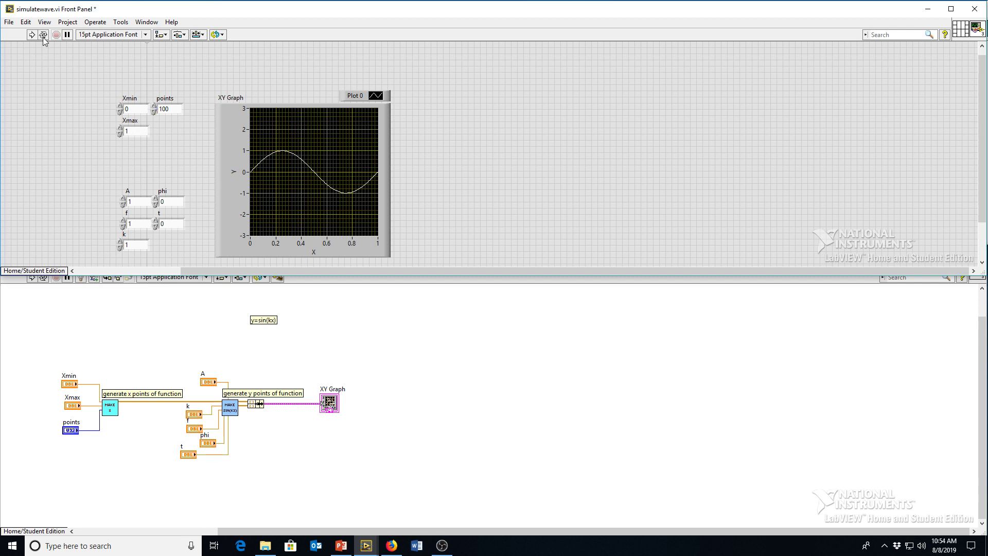
# Run the VI continuously and select the phi value to replace it with −0.25
pyautogui.click(31, 35)
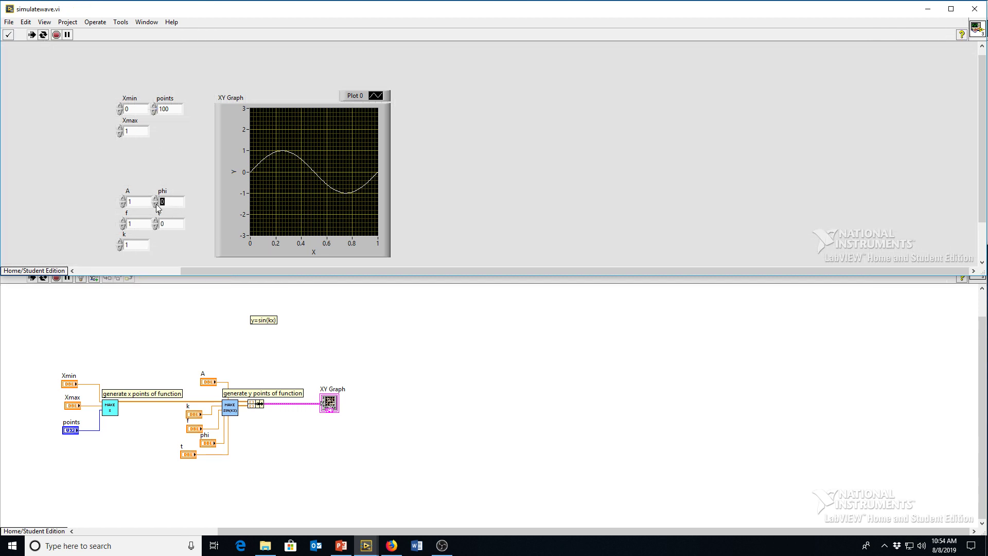
pyautogui.moveTo(278, 159)
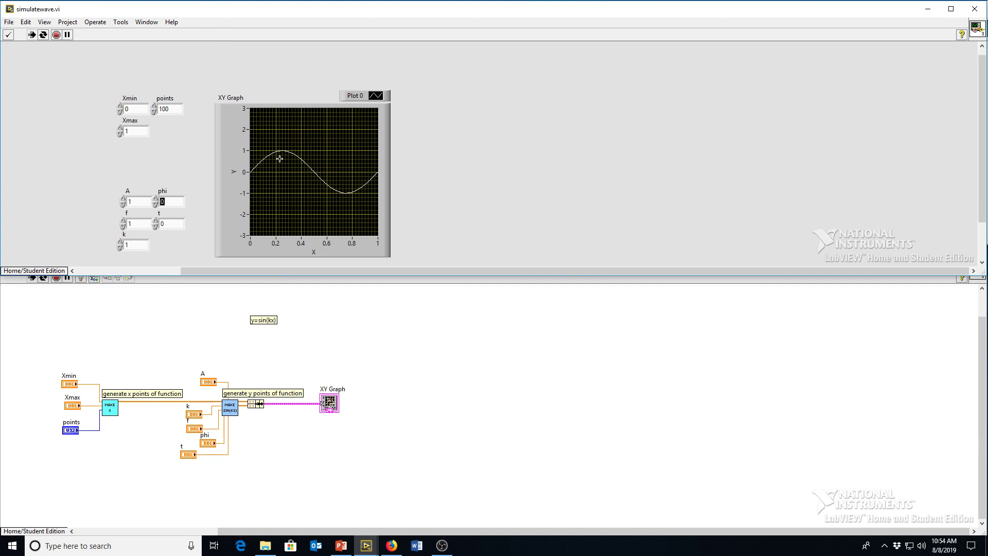
pyautogui.moveTo(311, 161)
pyautogui.write('-0.25')
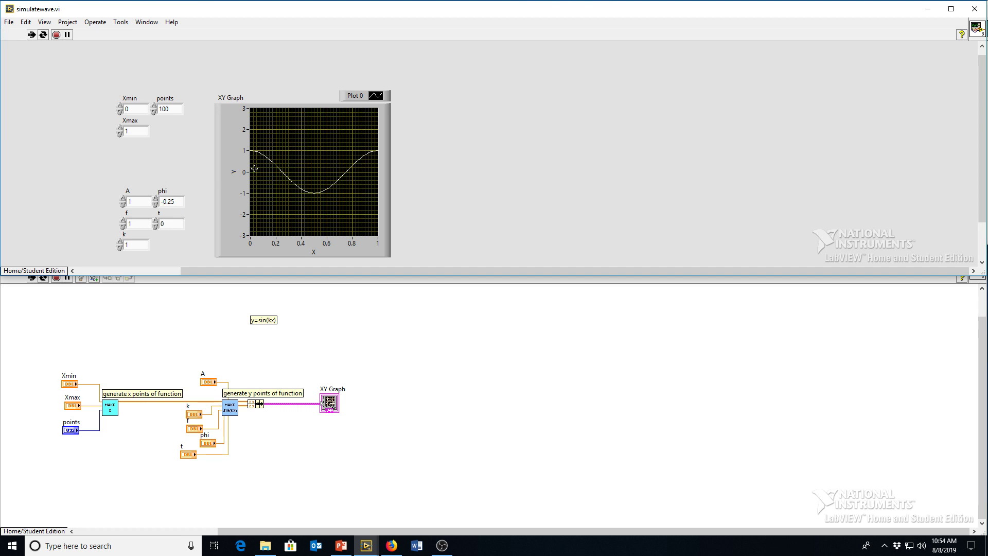
pyautogui.moveTo(196, 202)
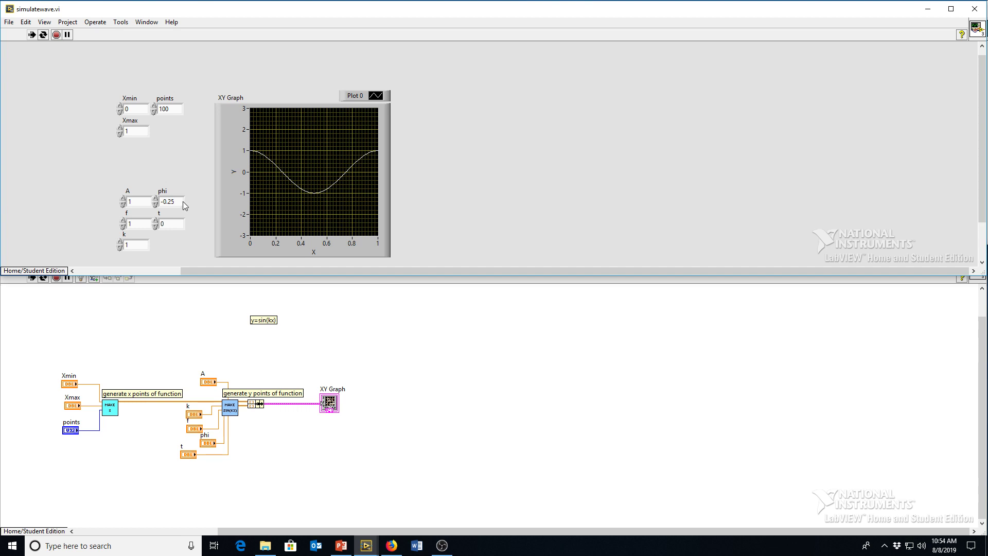
pyautogui.tripleClick(167, 200)
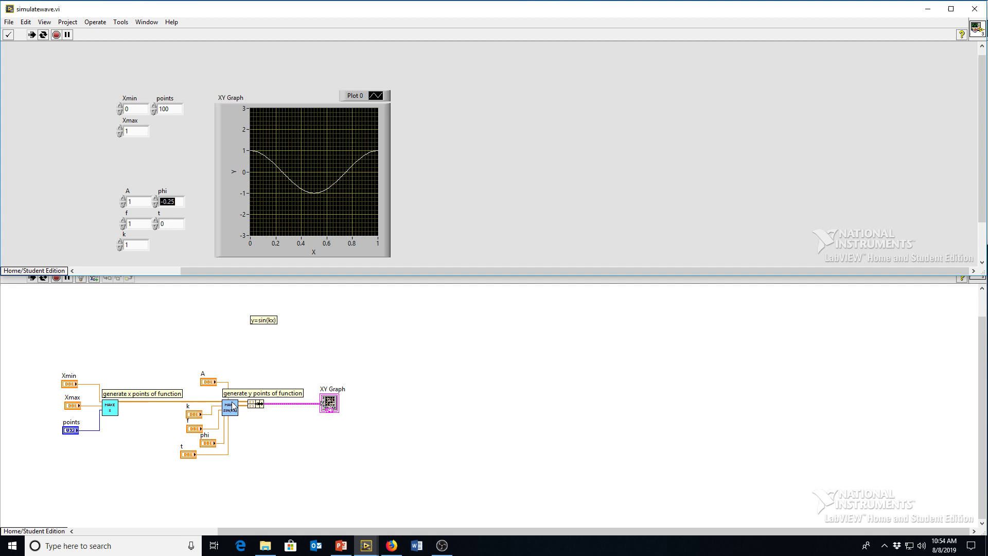
pyautogui.moveTo(192, 162)
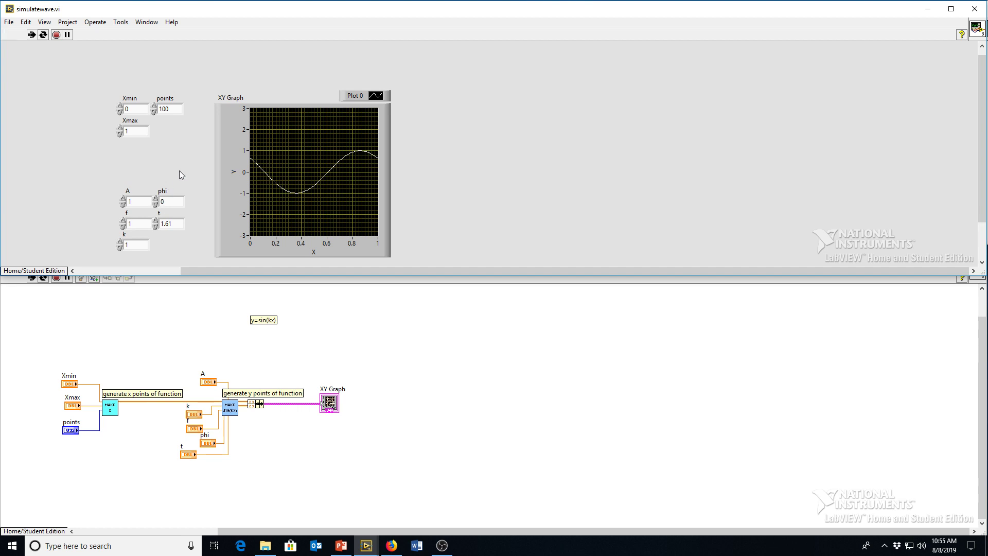
# Stop the running VI and select the t control on the front panel
pyautogui.click(55, 35)
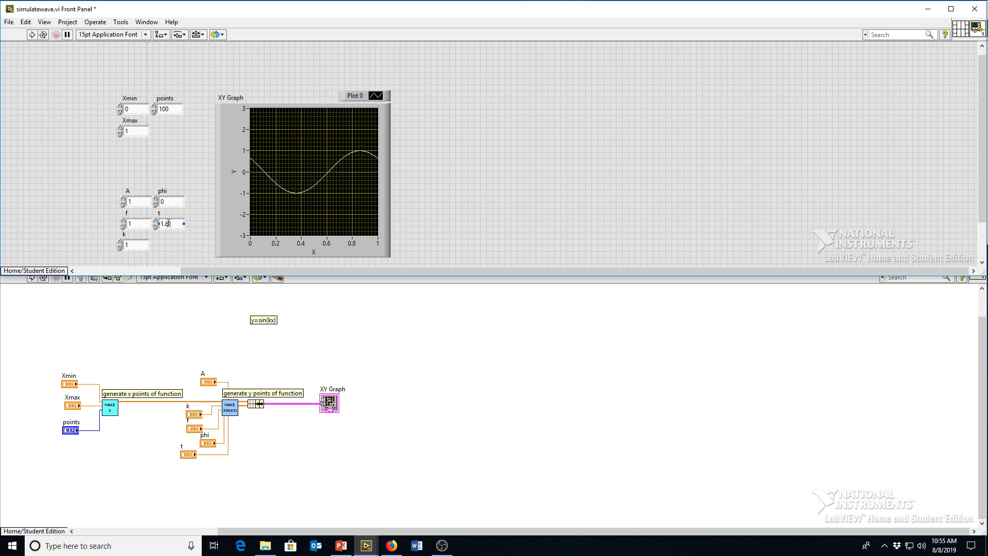
pyautogui.click(336, 219)
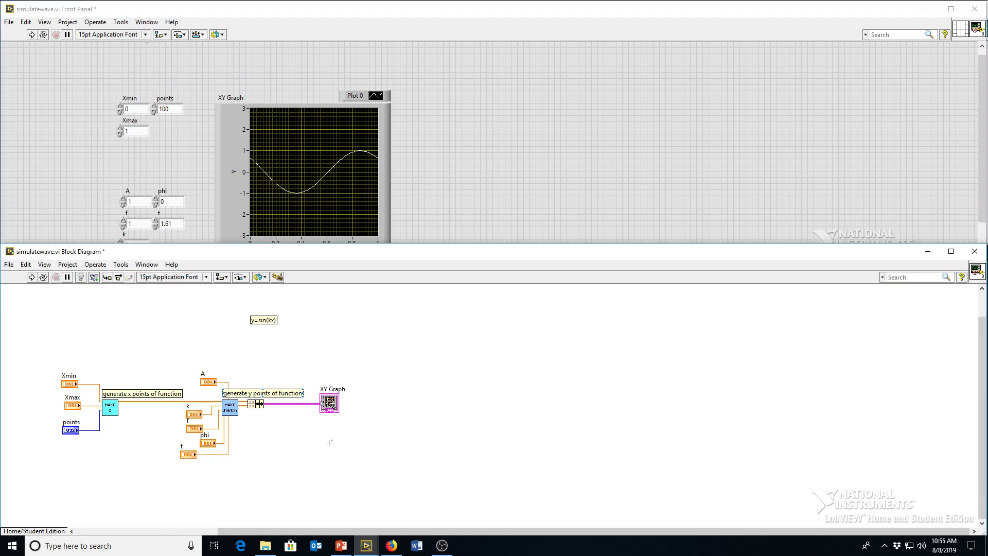
# Delete the t control and draw a For Loop around the y-generation code and XY Graph
pyautogui.click(187, 454)
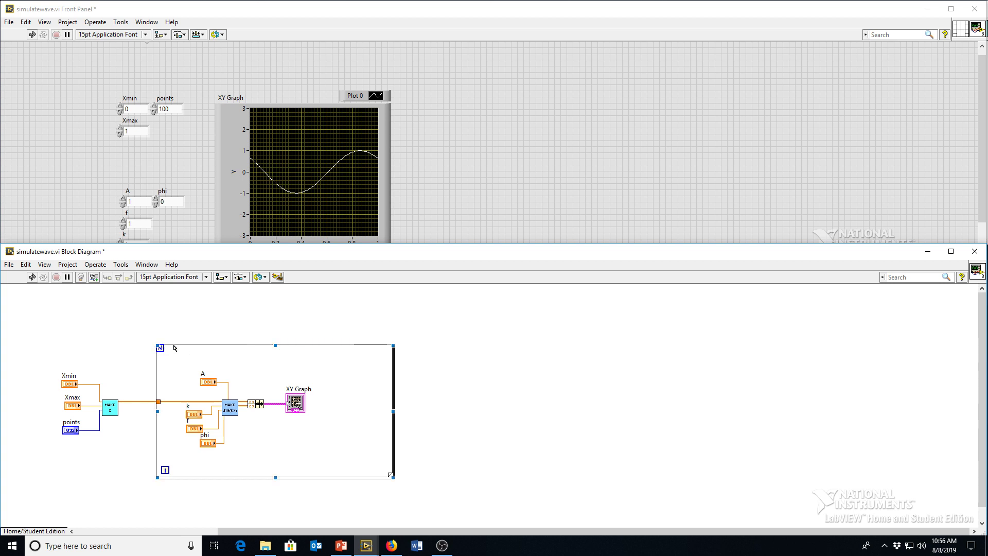
pyautogui.moveTo(158, 349)
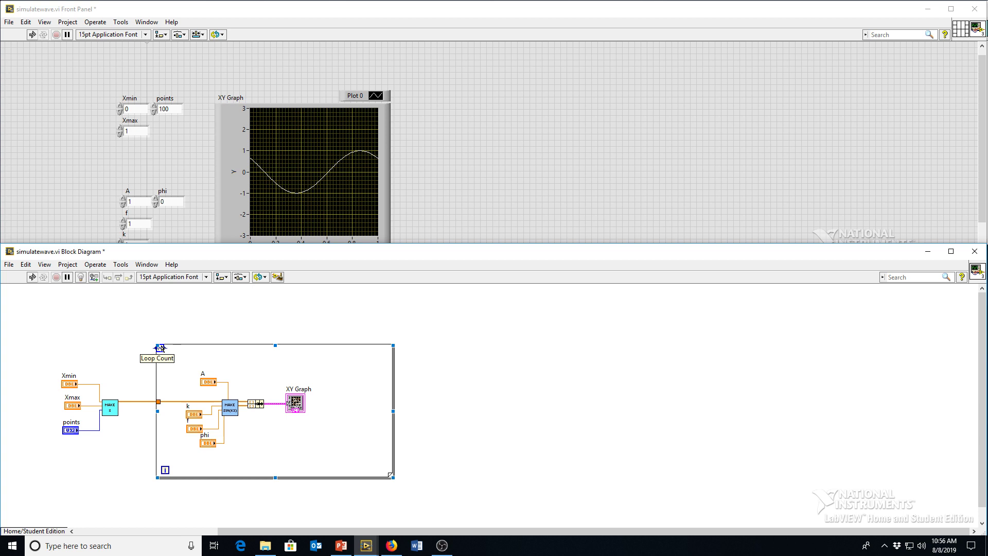
pyautogui.moveTo(179, 340)
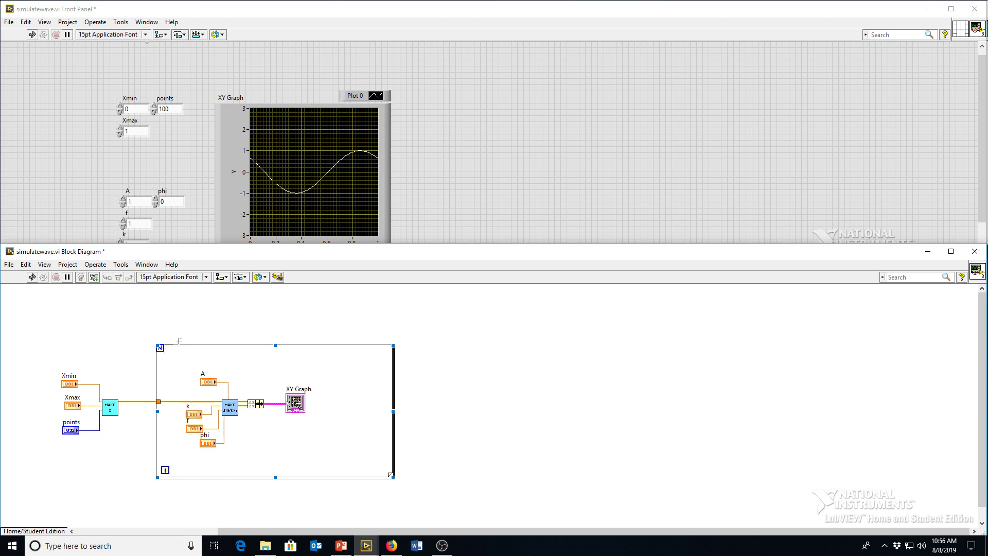
pyautogui.rightClick(180, 349)
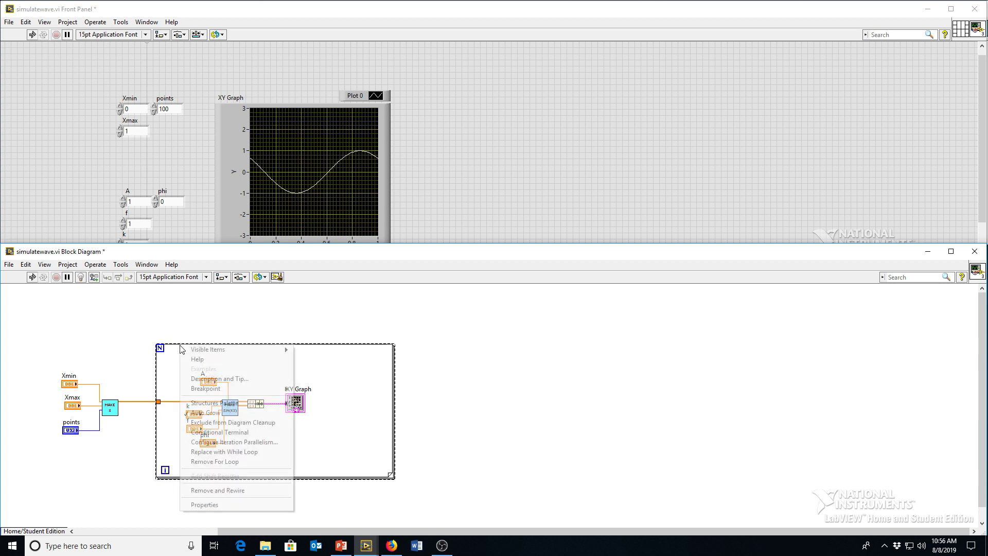
pyautogui.moveTo(224, 442)
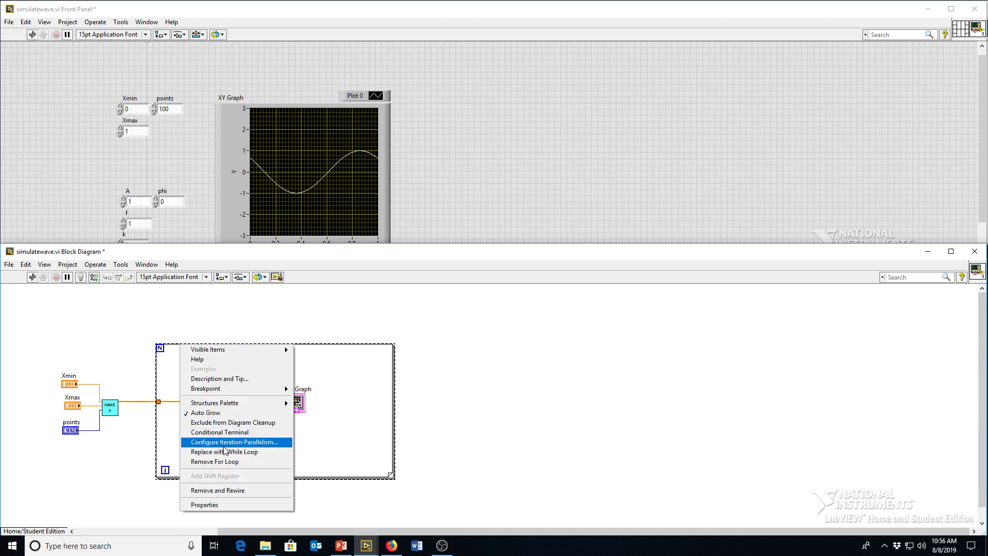
# Replace the For Loop with a While Loop from Structures enclosing the sine code and XY Graph
pyautogui.click(214, 461)
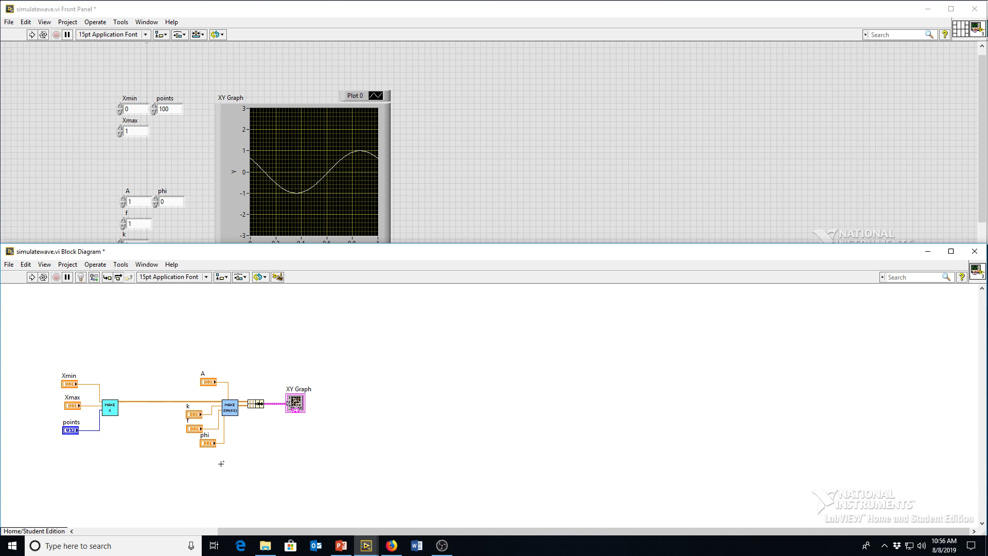
pyautogui.rightClick(220, 463)
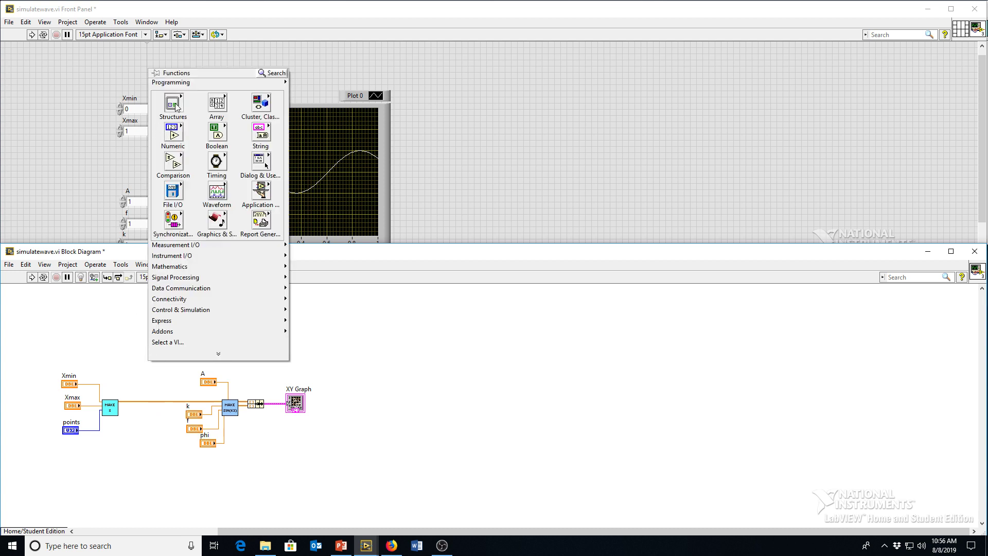
pyautogui.click(172, 103)
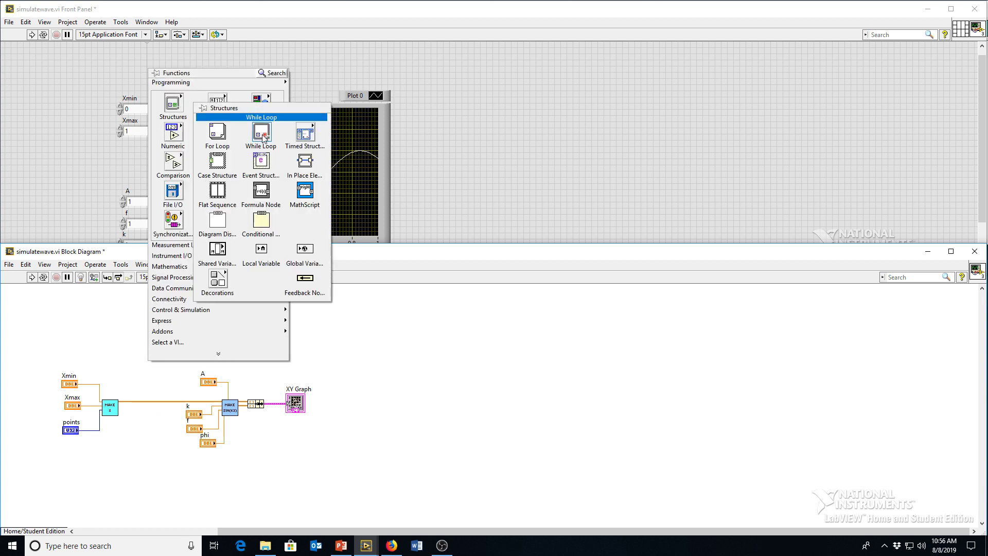
pyautogui.click(259, 134)
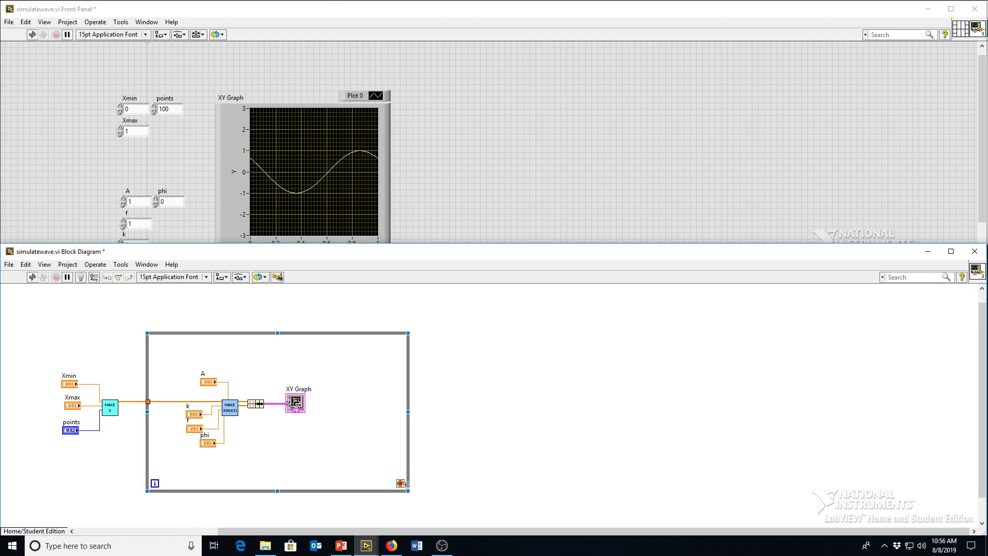
pyautogui.moveTo(266, 382)
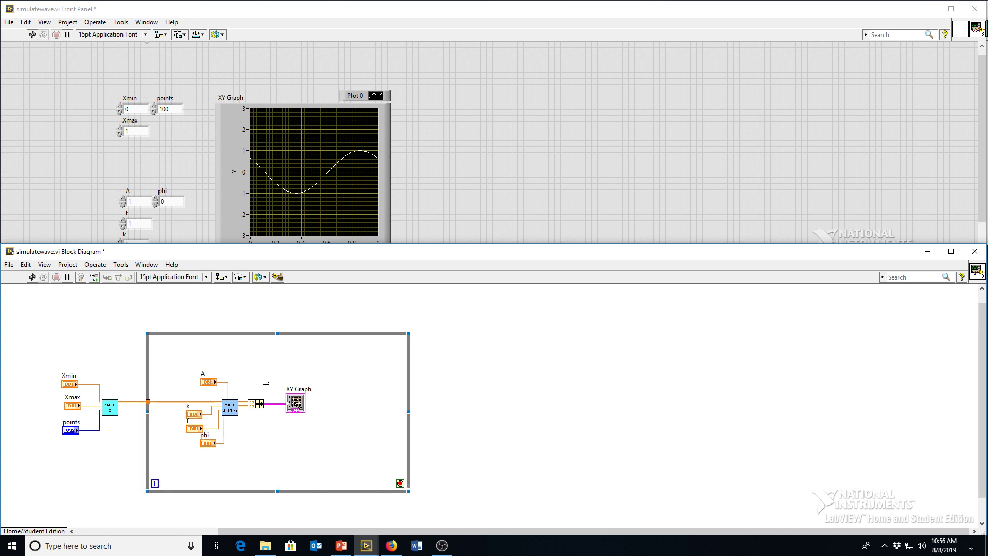
pyautogui.moveTo(142, 329)
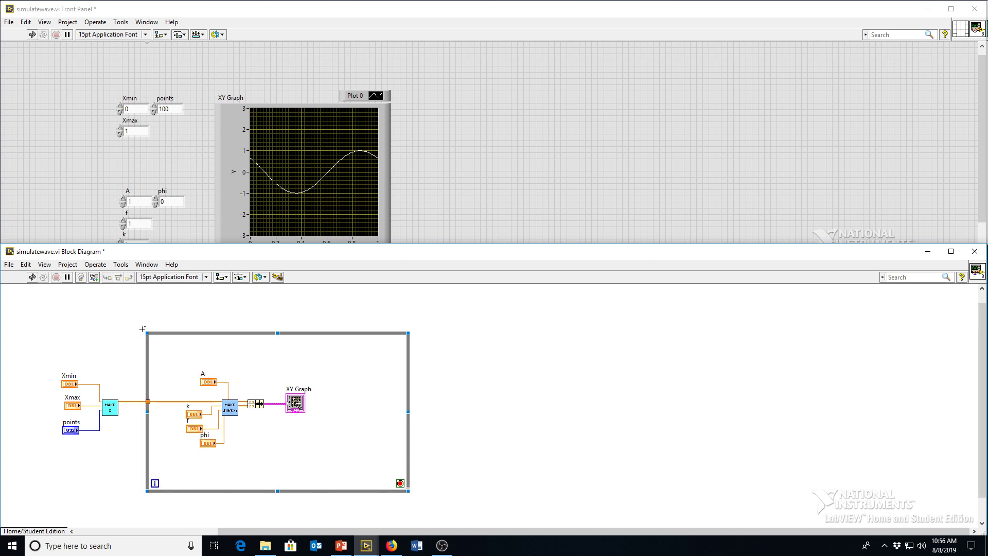
pyautogui.moveTo(398, 482)
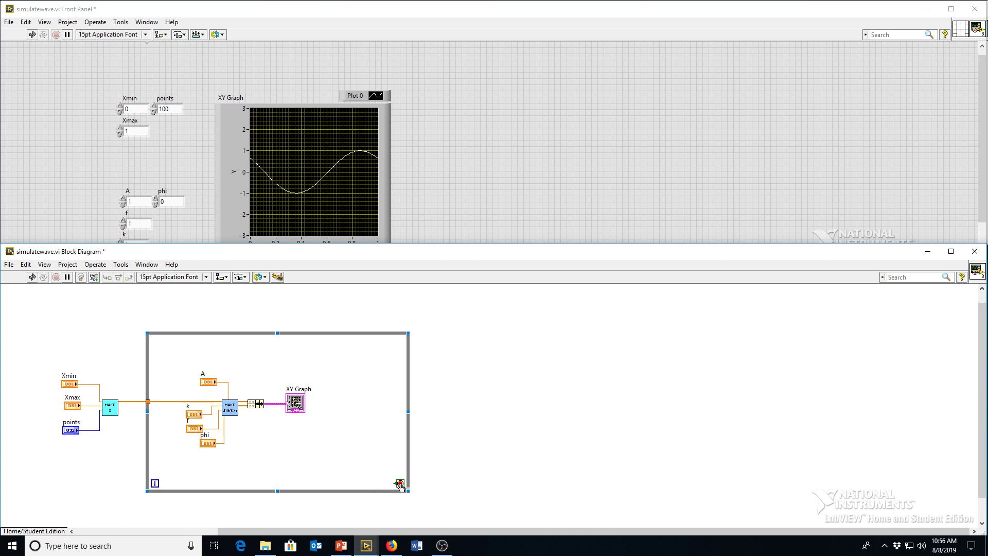
pyautogui.moveTo(211, 467)
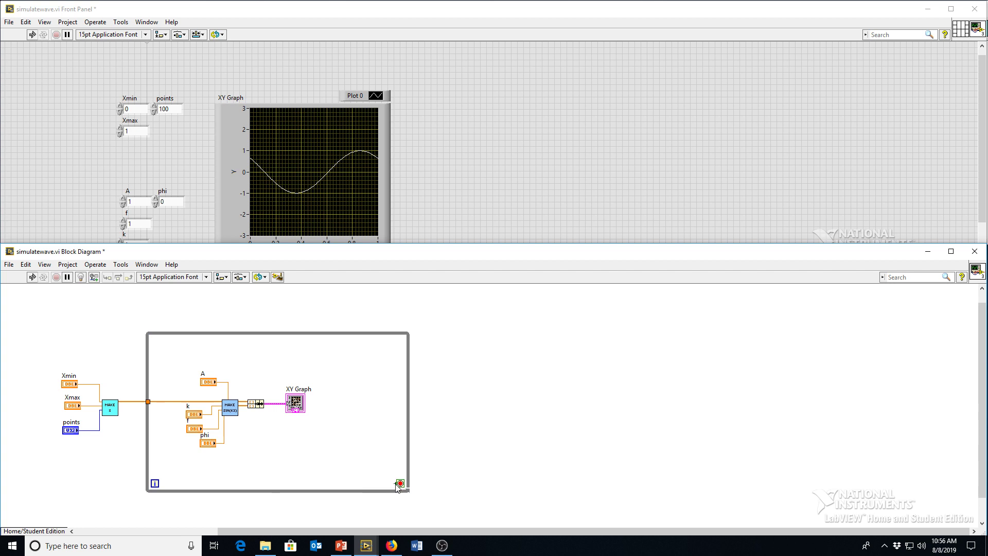
pyautogui.rightClick(399, 484)
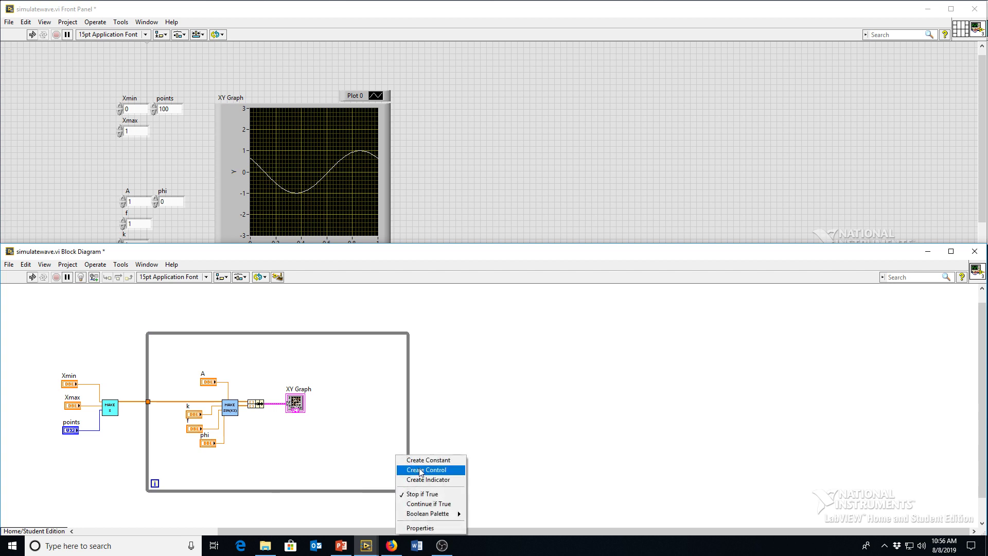
# Create a stop button control for the loop condition and move the iteration terminal i
pyautogui.click(425, 469)
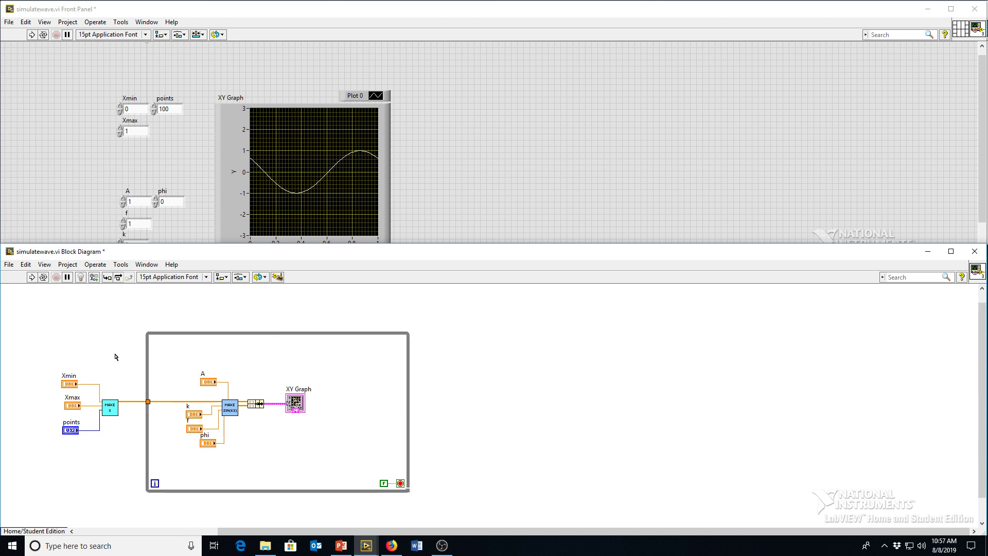
pyautogui.click(277, 411)
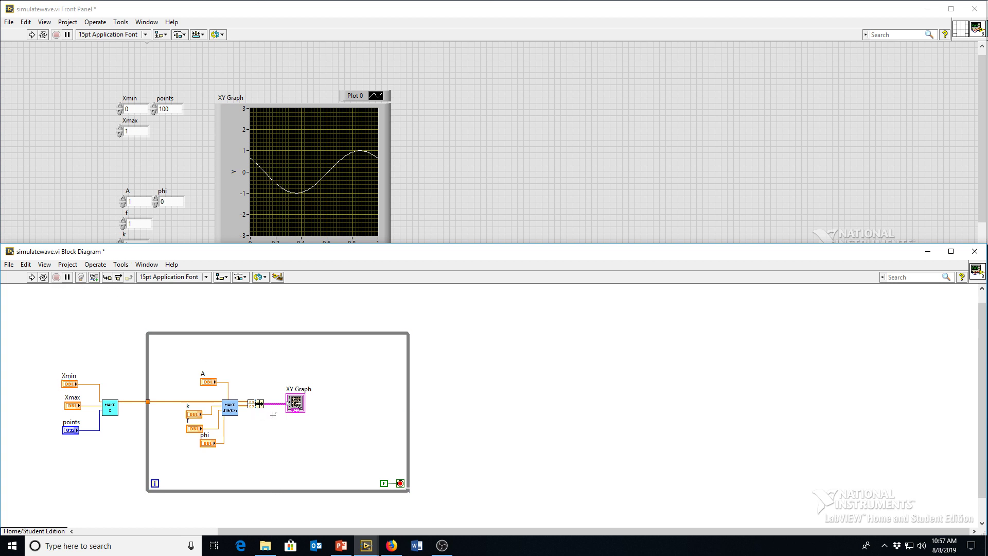
pyautogui.moveTo(255, 439)
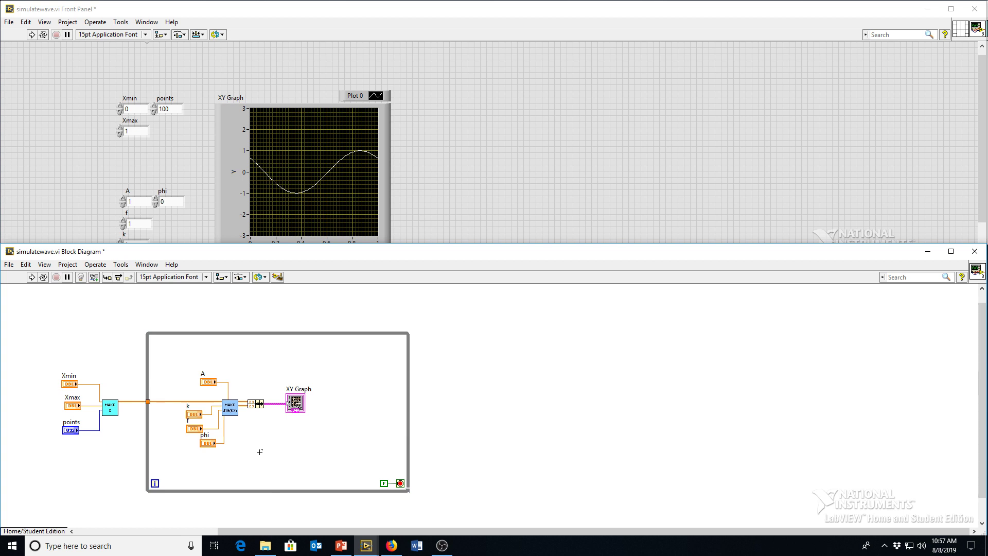
pyautogui.moveTo(161, 472)
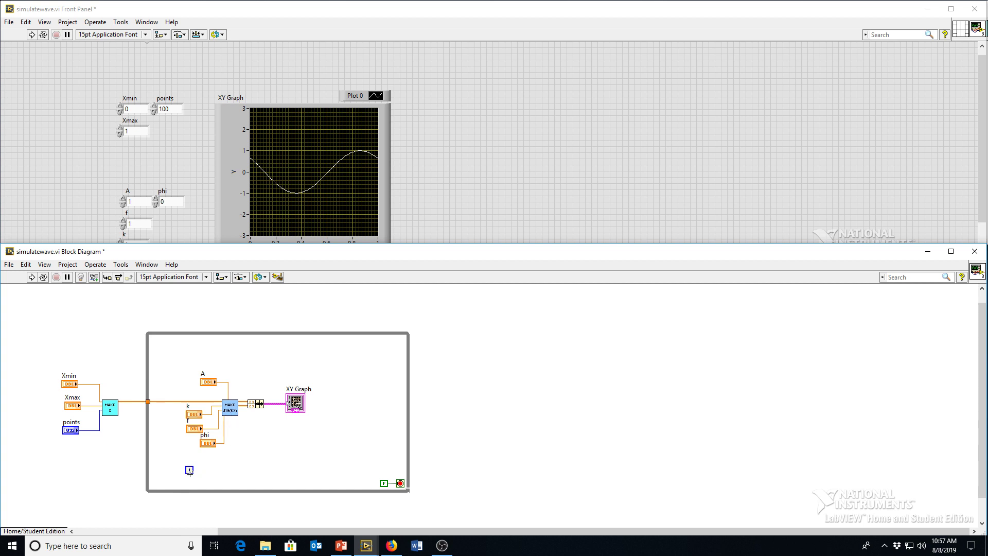
# Move the iteration counter into the loop body and bring up the functions palette for a Multiply node
pyautogui.click(276, 409)
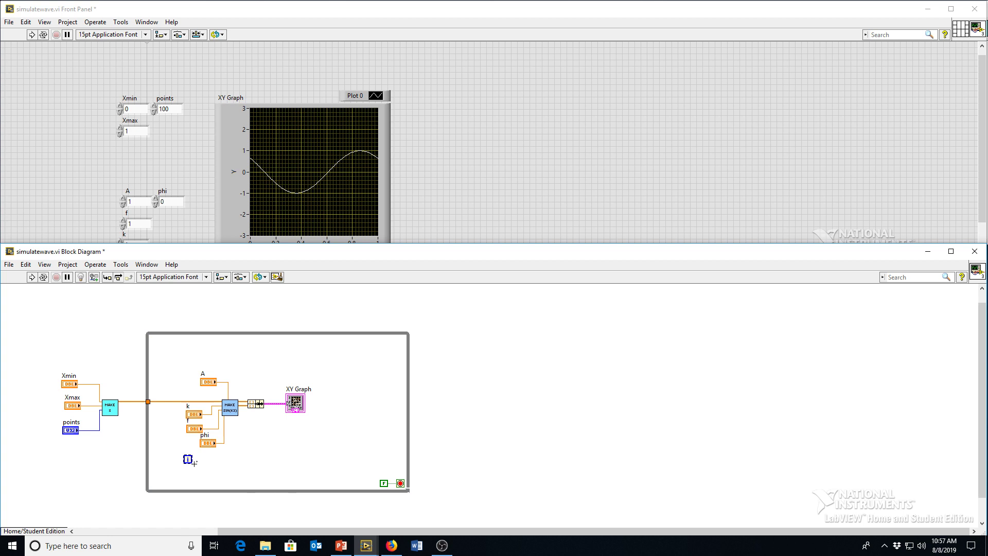
pyautogui.moveTo(248, 433)
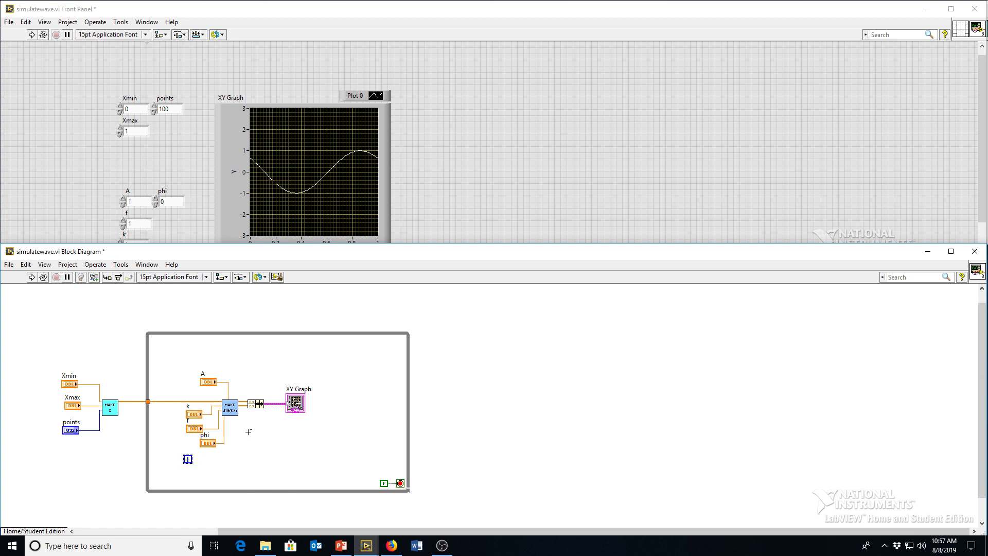
pyautogui.rightClick(248, 433)
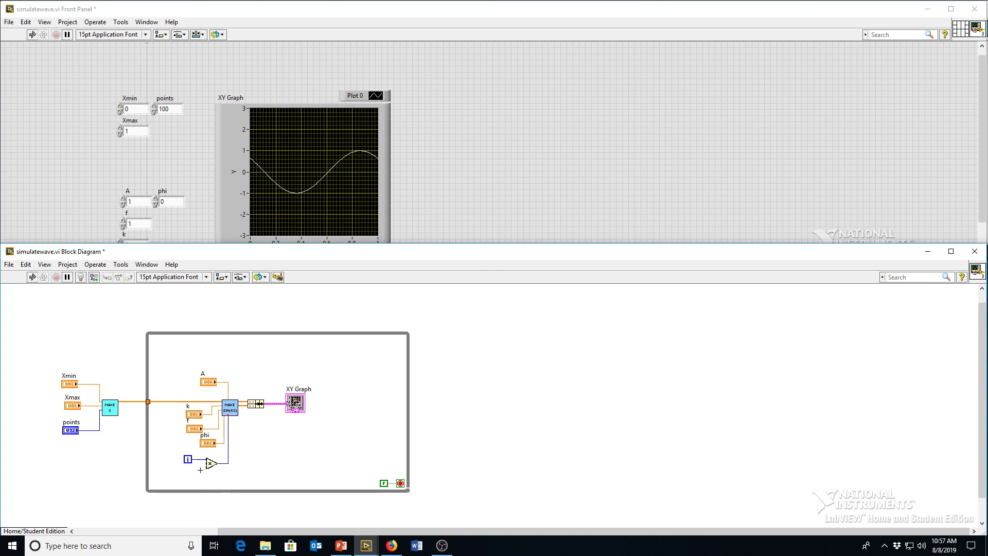
pyautogui.moveTo(195, 434)
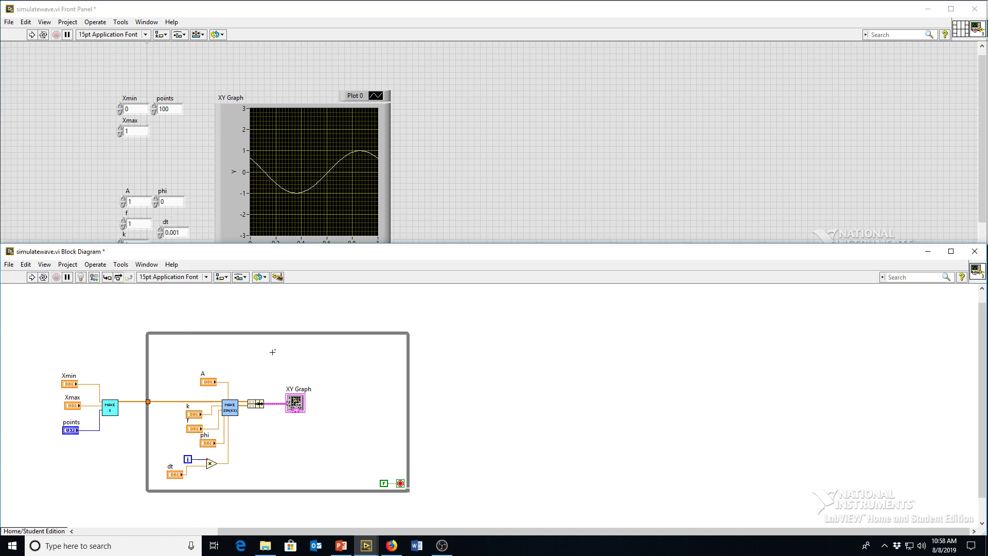
pyautogui.moveTo(280, 344)
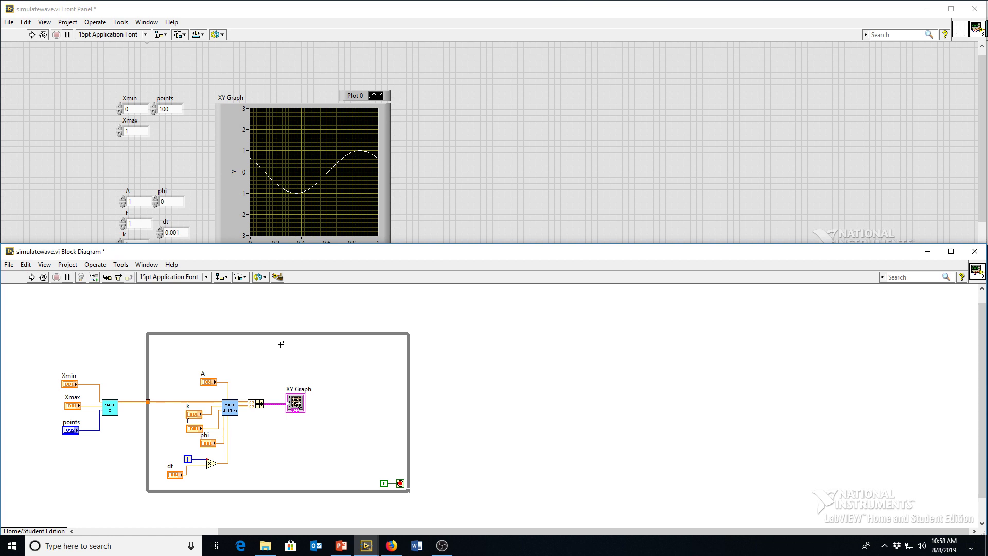
# Place a Wait (ms) of 10 inside the loop and run the VI
pyautogui.click(277, 329)
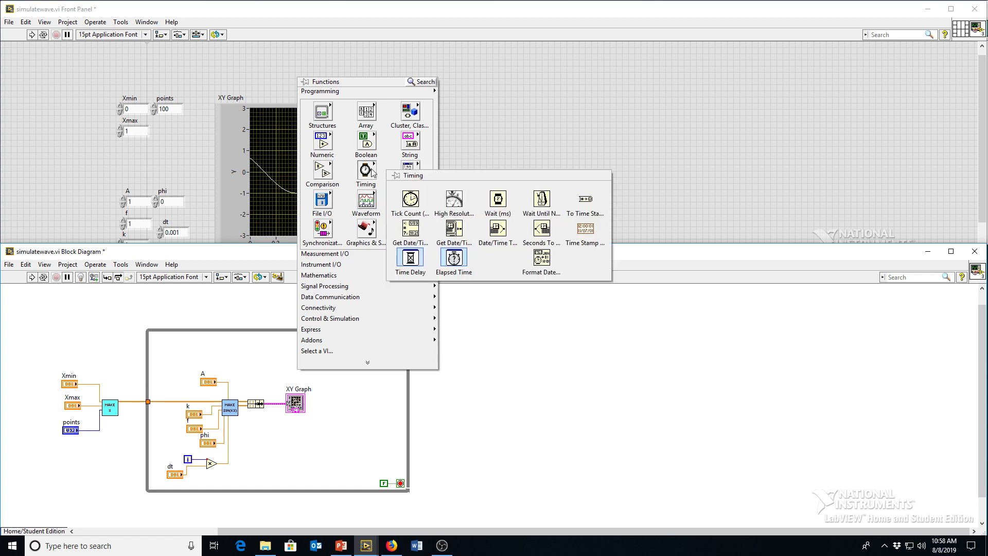
pyautogui.moveTo(497, 198)
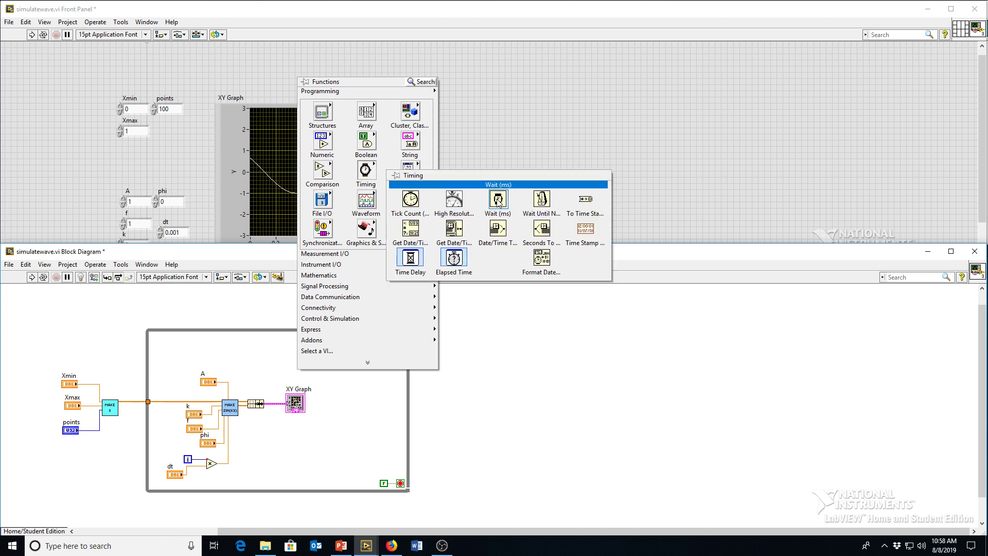
pyautogui.click(498, 200)
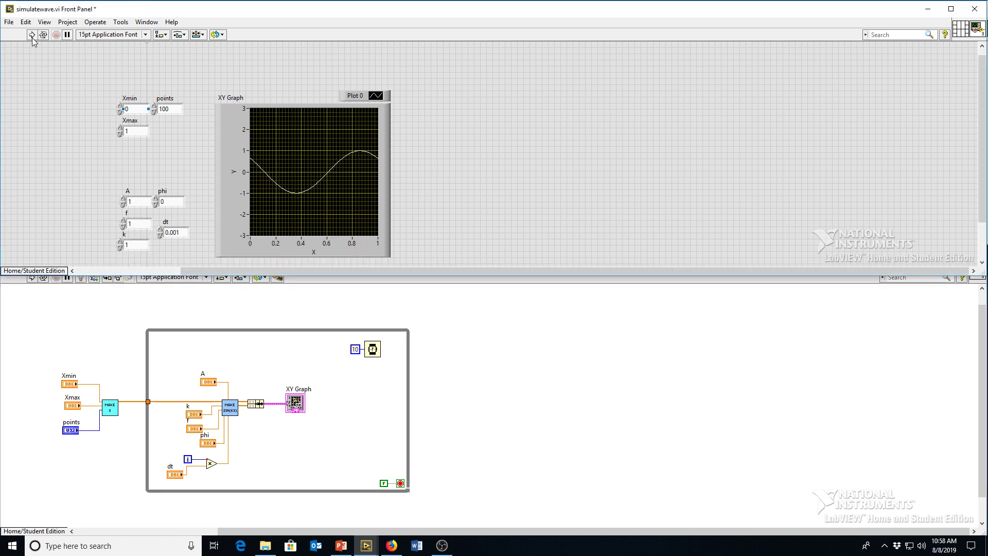
pyautogui.click(32, 35)
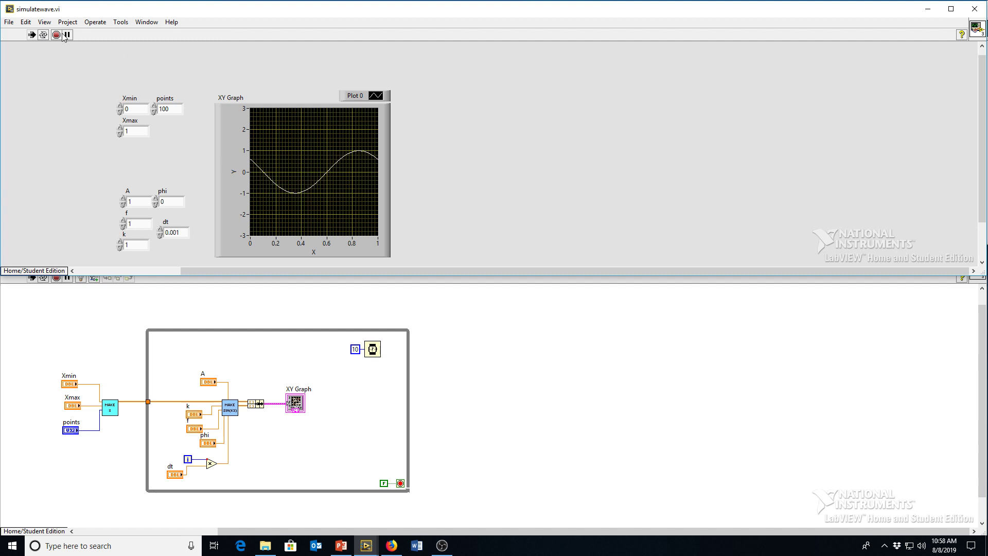
# Create a Current time indicator from the time wire, run the VI and set f to 6
pyautogui.rightClick(252, 403)
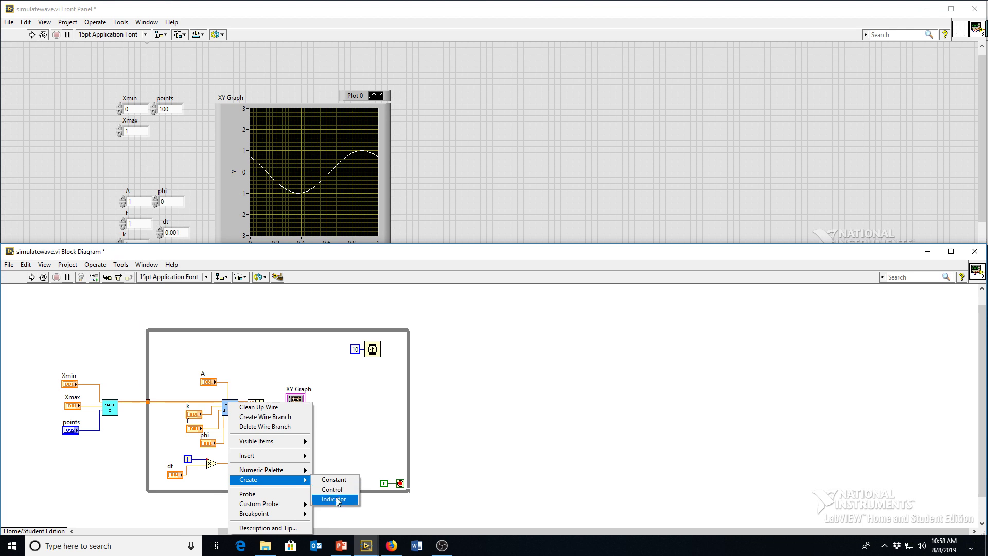
pyautogui.click(333, 498)
pyautogui.write('Current time')
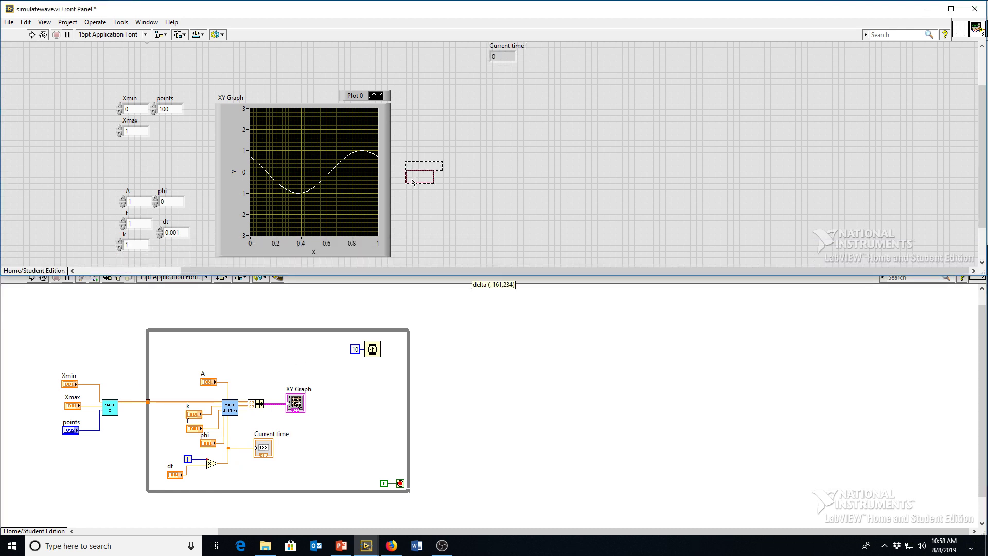
pyautogui.click(31, 35)
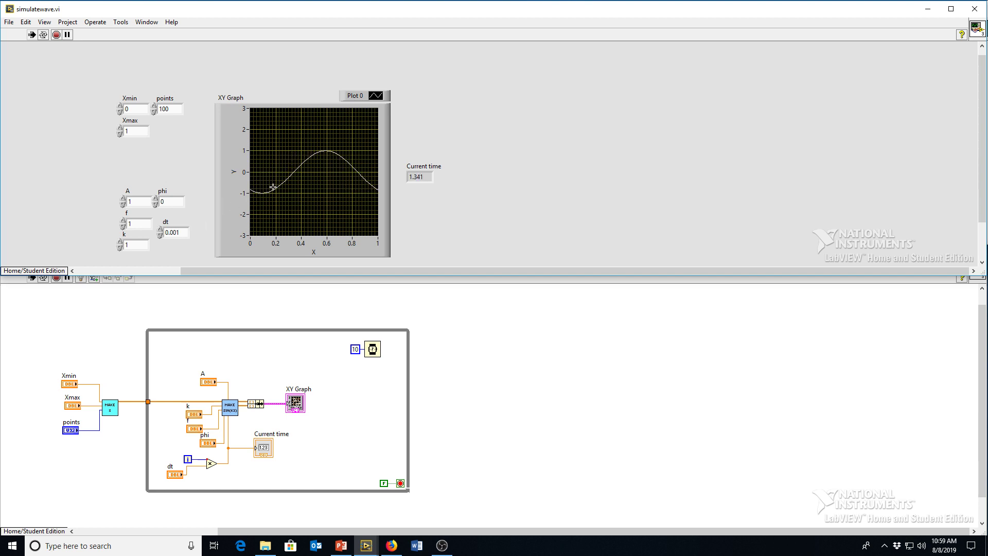
pyautogui.click(134, 224)
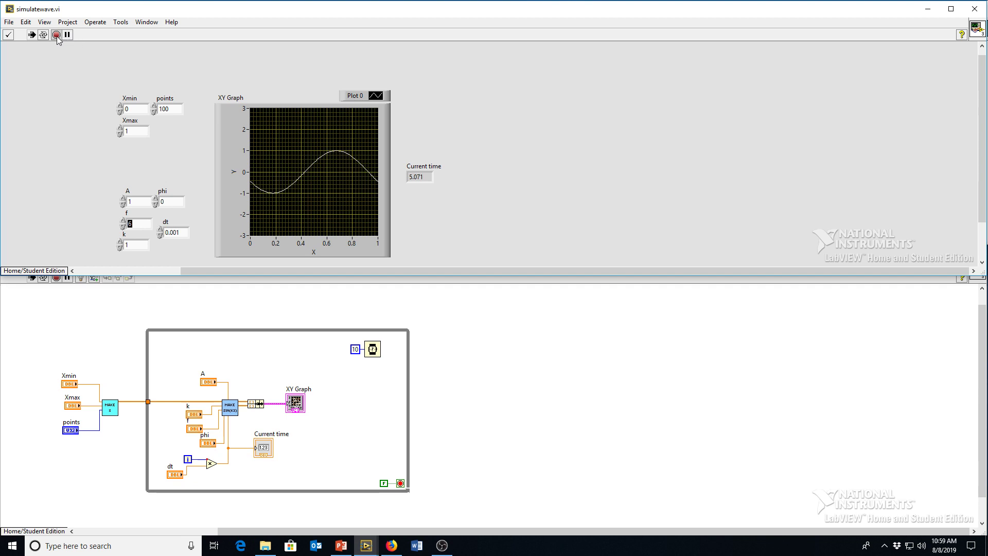
# Abort the VI, note c = f/k on the diagram, then rerun with k = 0.1 and Xmax = 10
pyautogui.click(56, 35)
pyautogui.write('c = lamb')
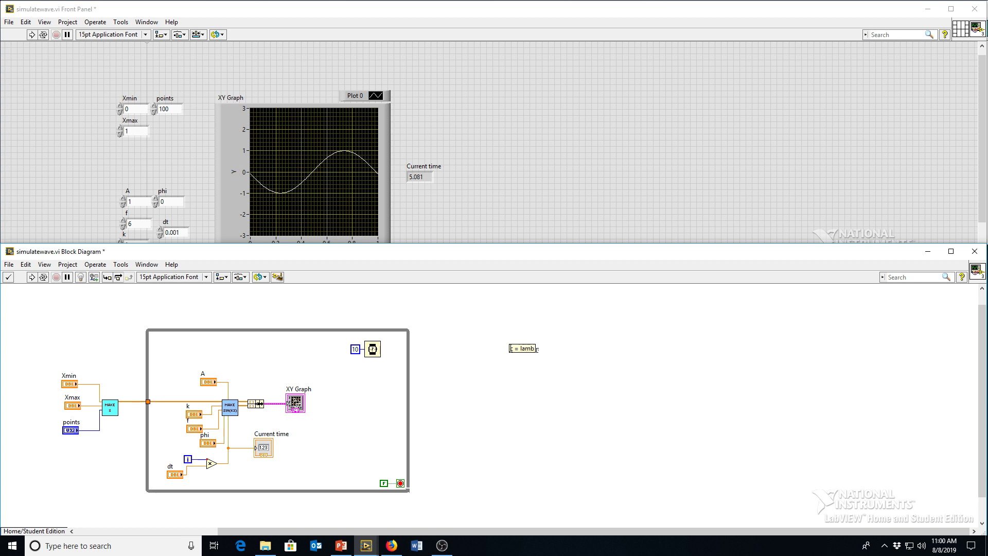
pyautogui.write('da')
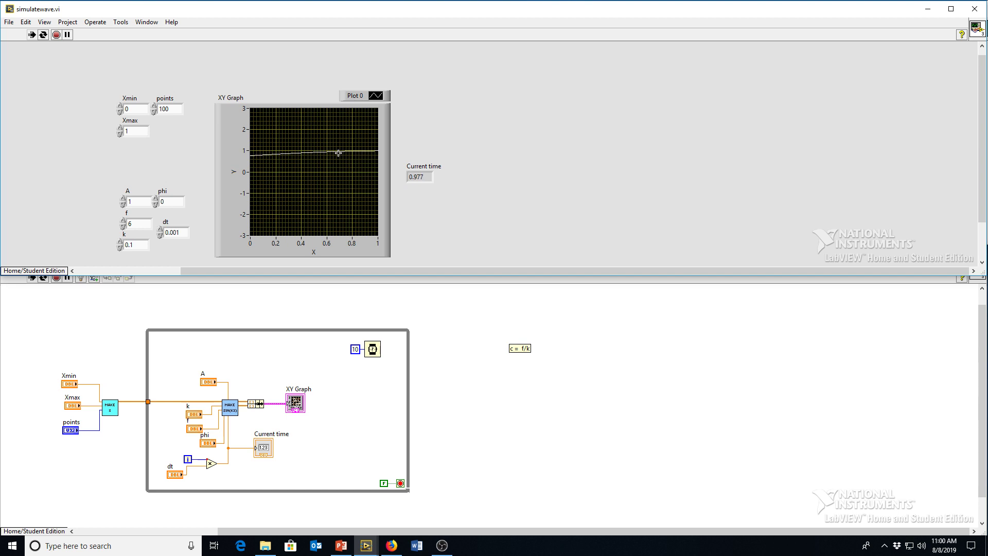
pyautogui.click(30, 35)
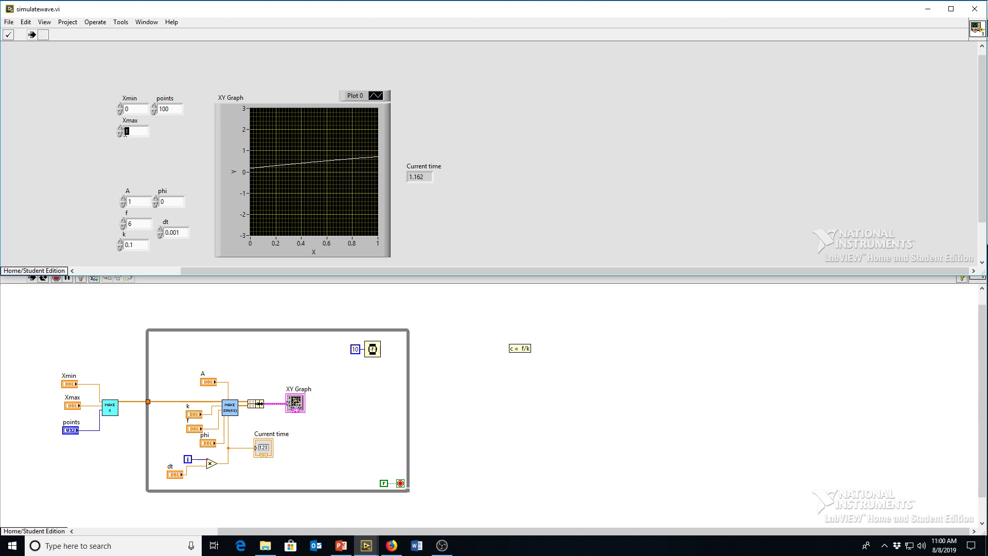
pyautogui.click(9, 35)
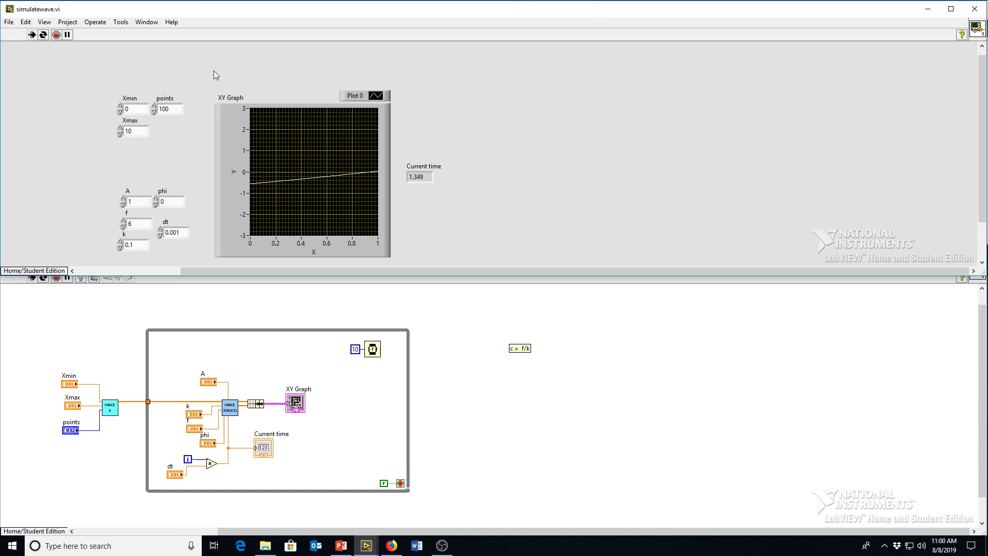
pyautogui.click(42, 34)
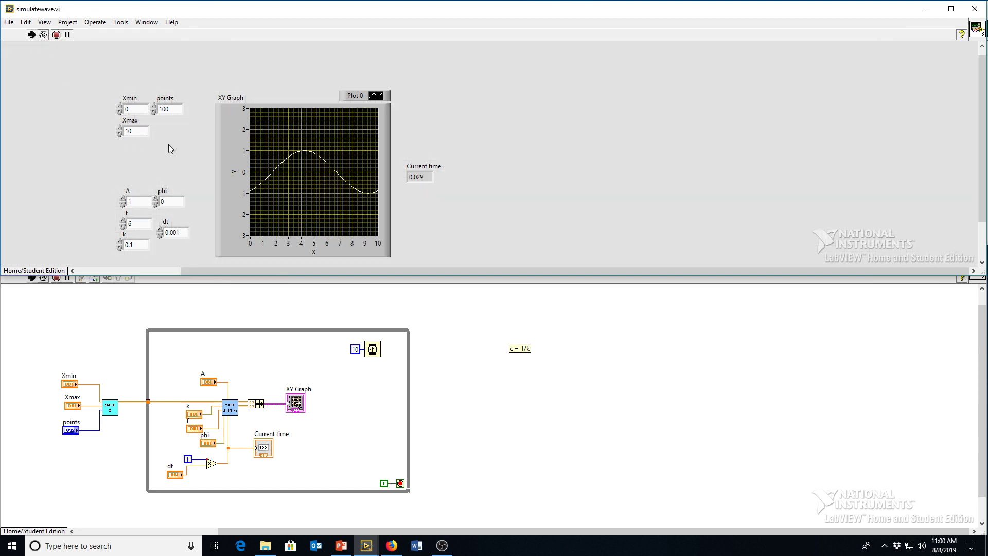